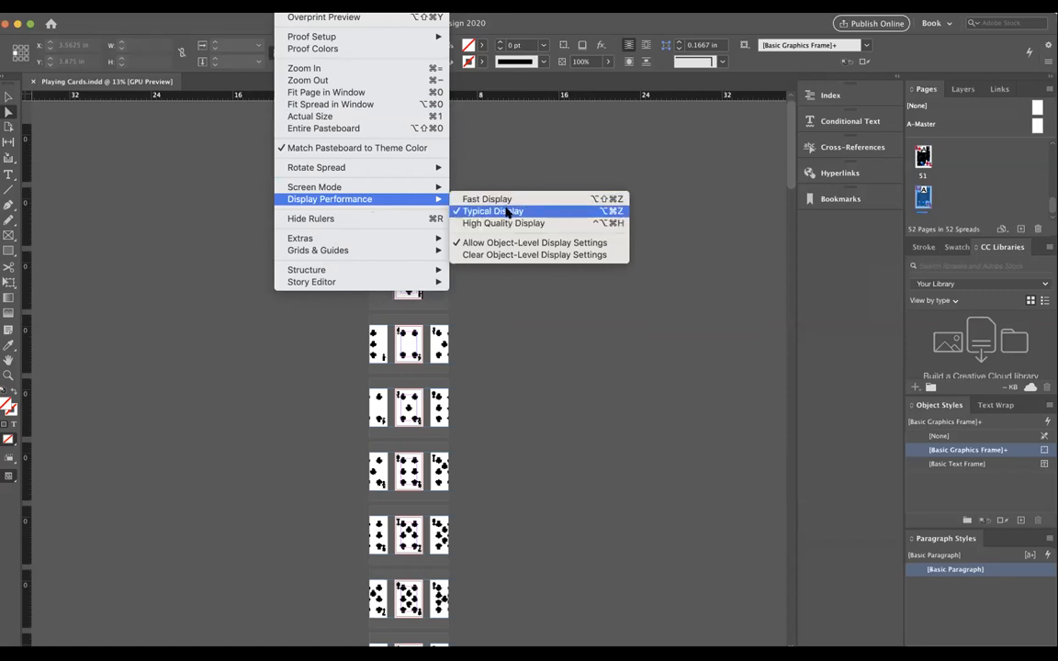
mouse_move(503, 224)
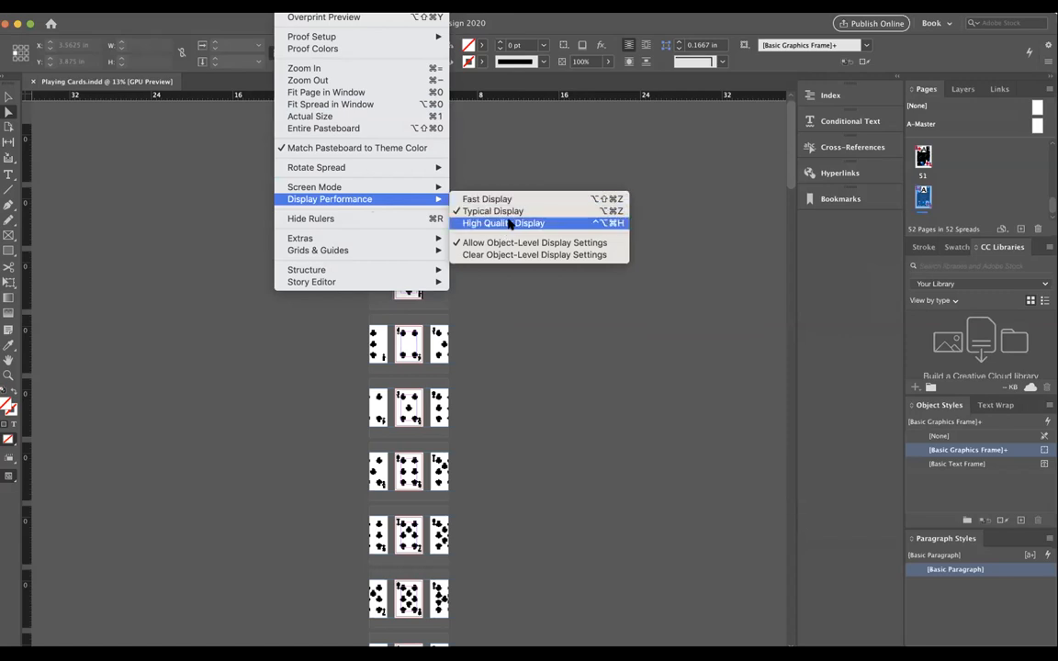
Switch Display Performance toward High Quality to compare how the placed cards render
click(503, 224)
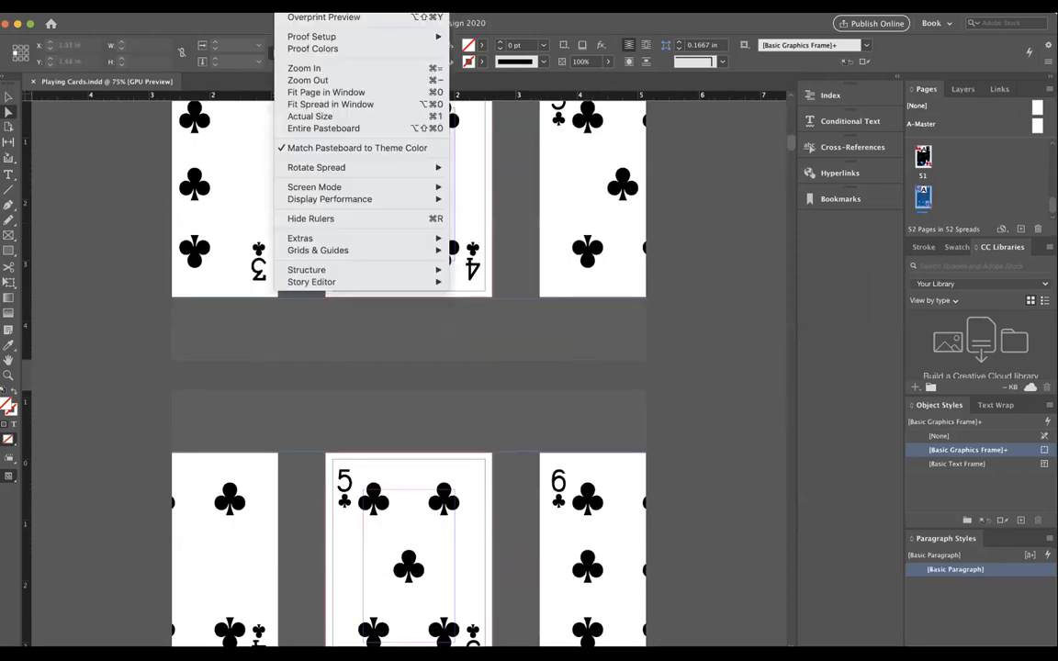
mouse_move(314, 187)
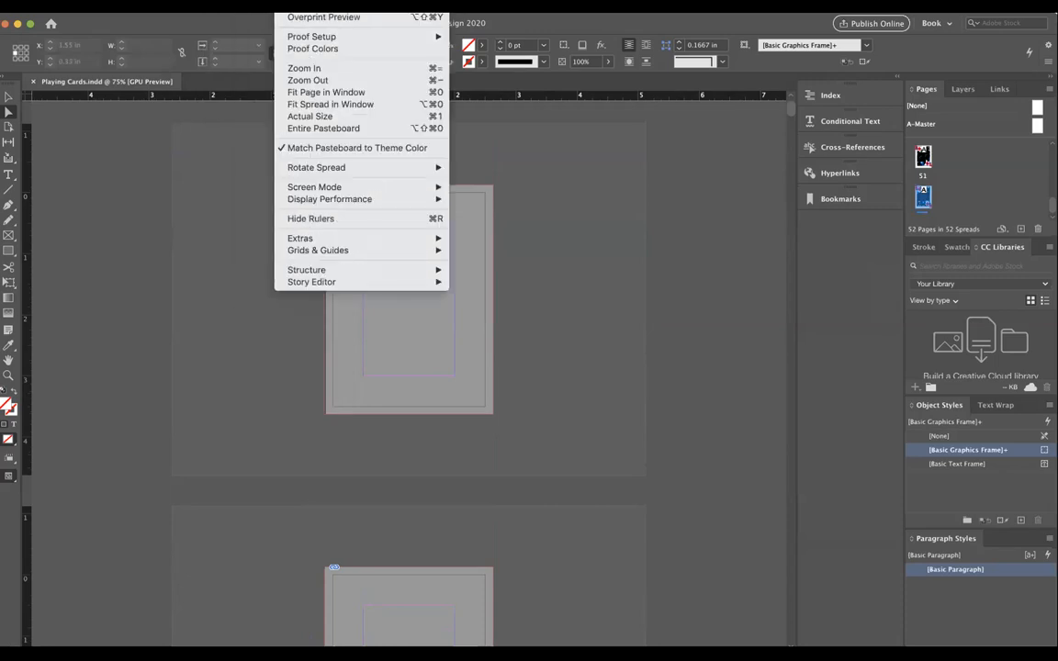
mouse_move(386, 210)
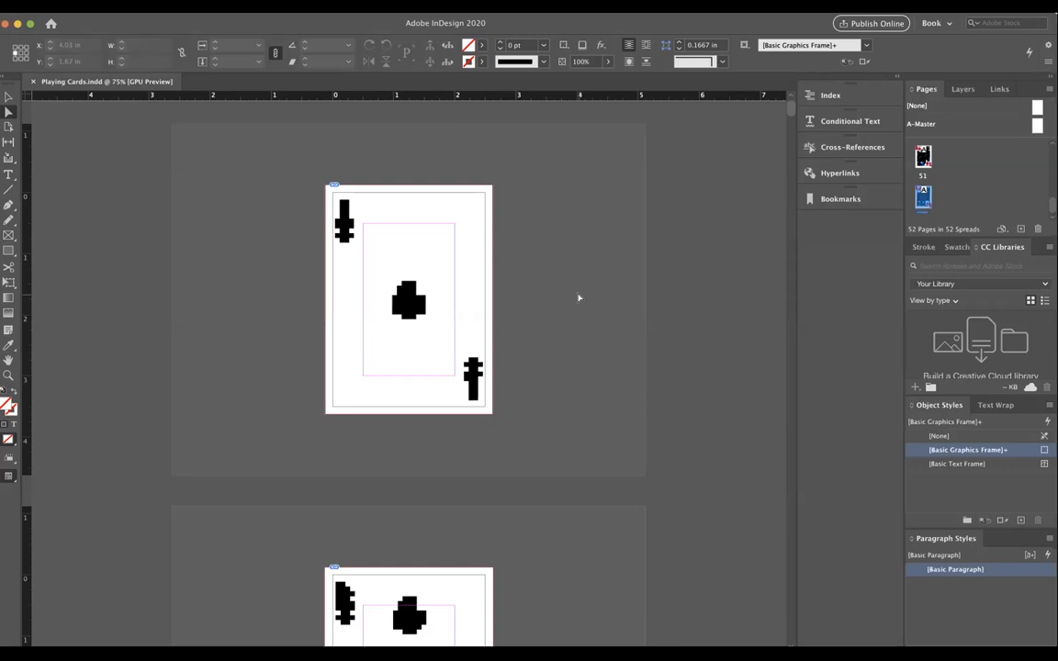
mouse_move(382, 224)
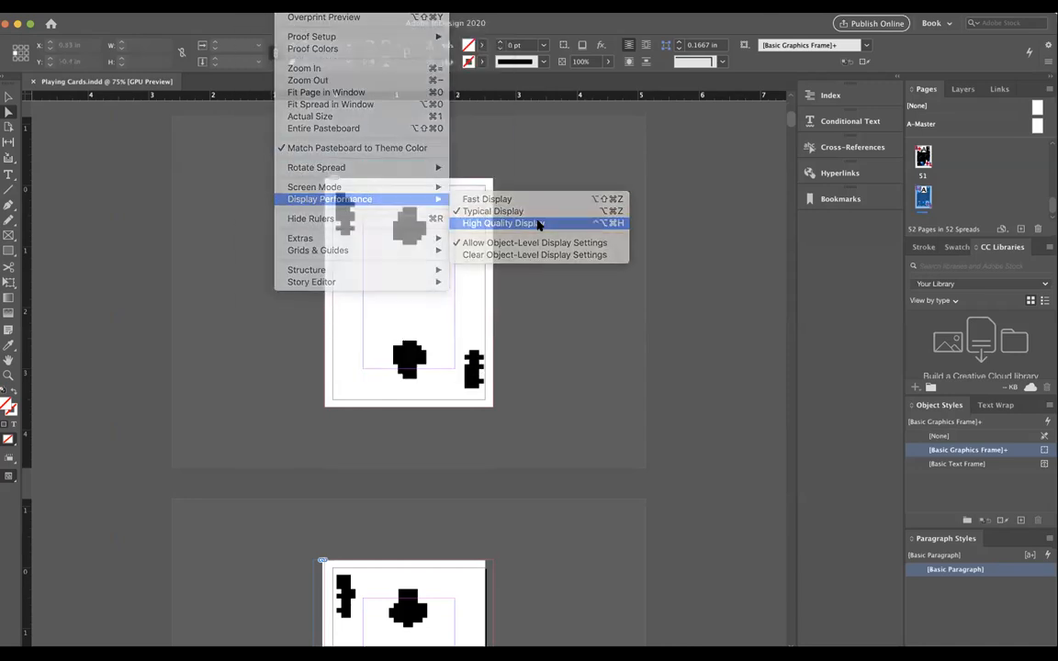
Set Display Performance to High Quality Display and review the crisp card pages
click(500, 224)
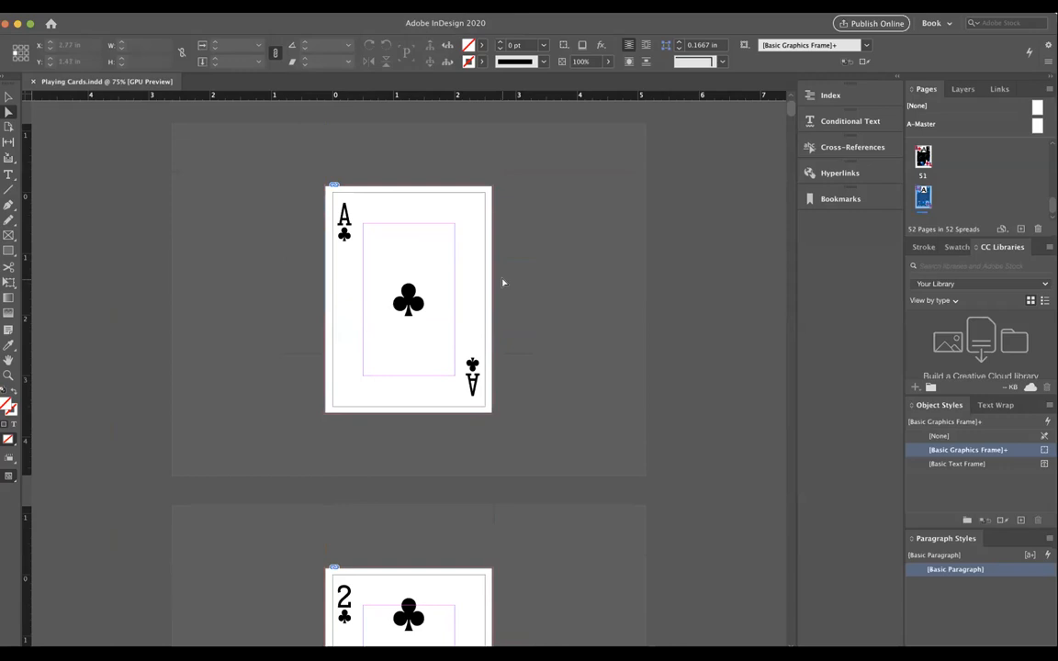
mouse_move(517, 293)
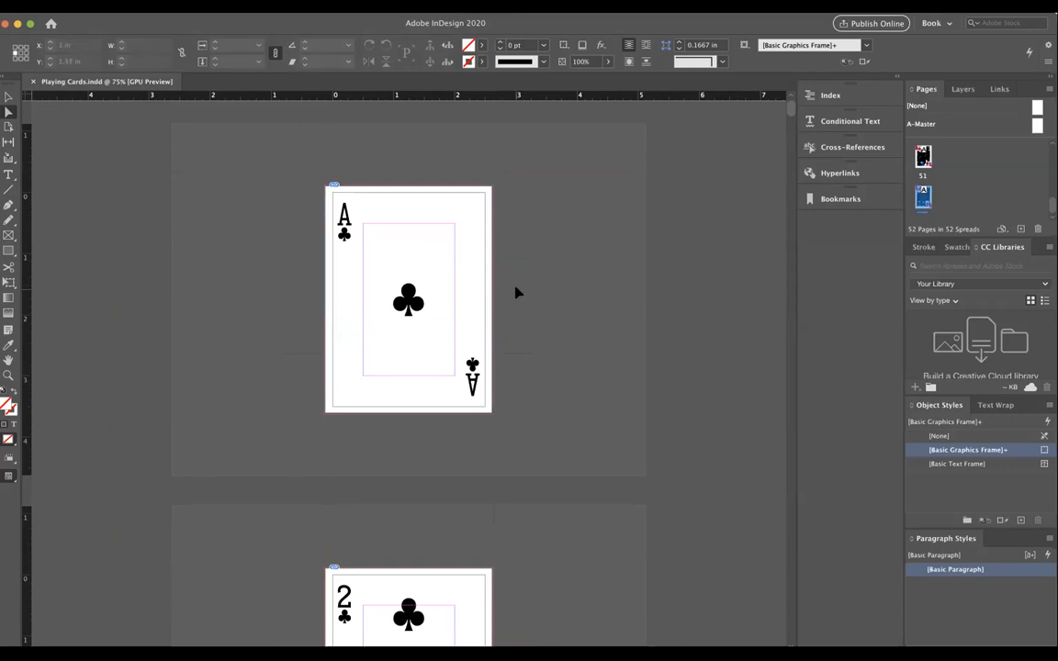
scroll(down, 3)
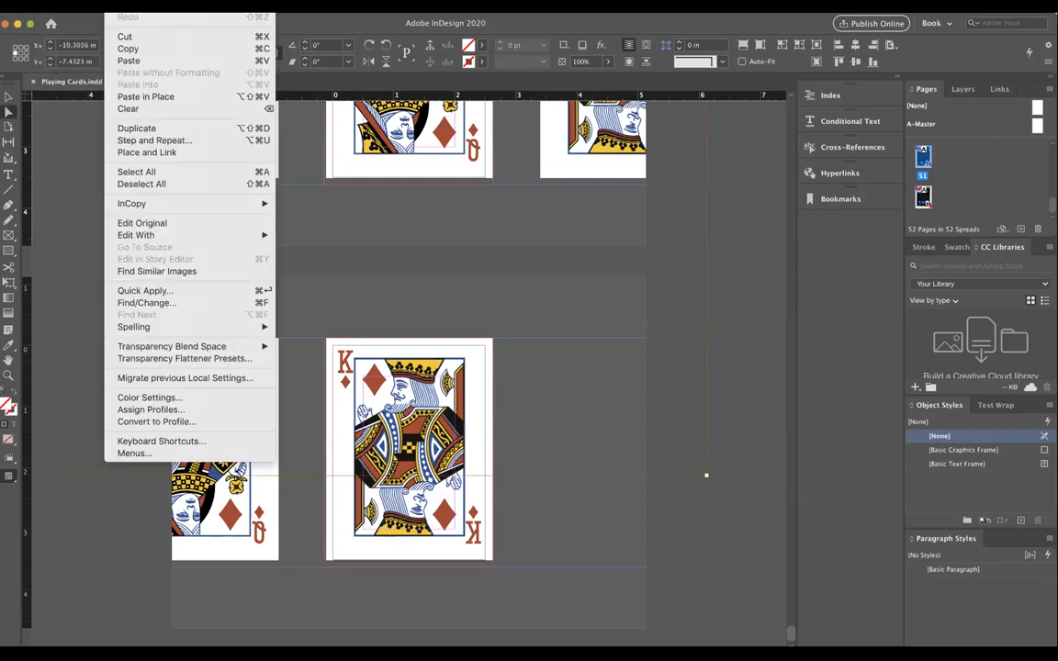
Start exporting the card document as 'Playing Cards' in Adobe PDF (Print) format
click(48, 16)
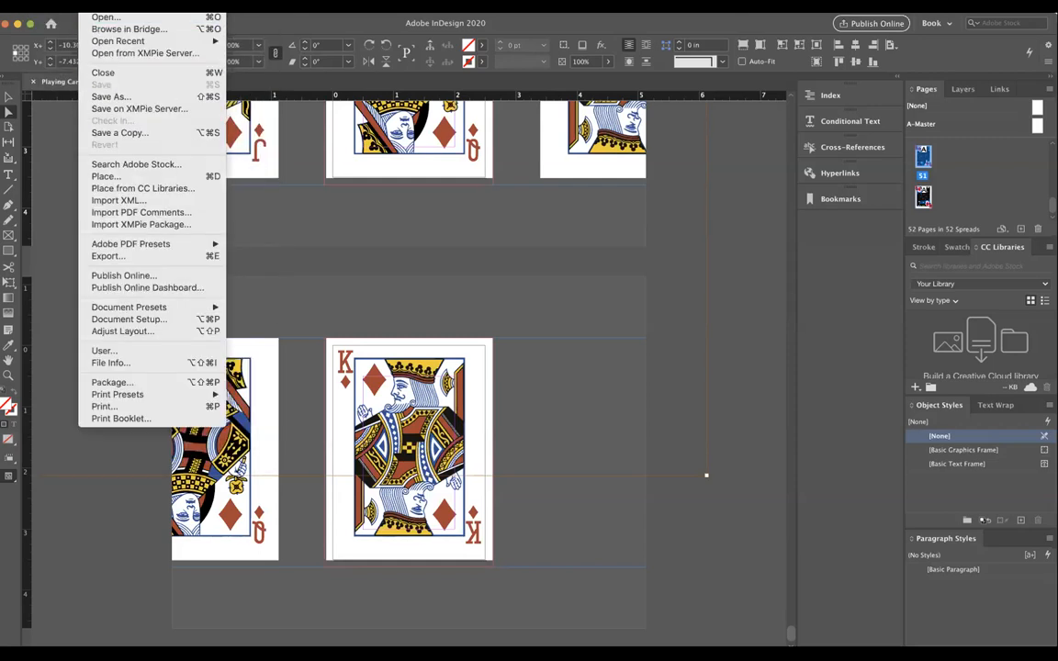
mouse_move(107, 257)
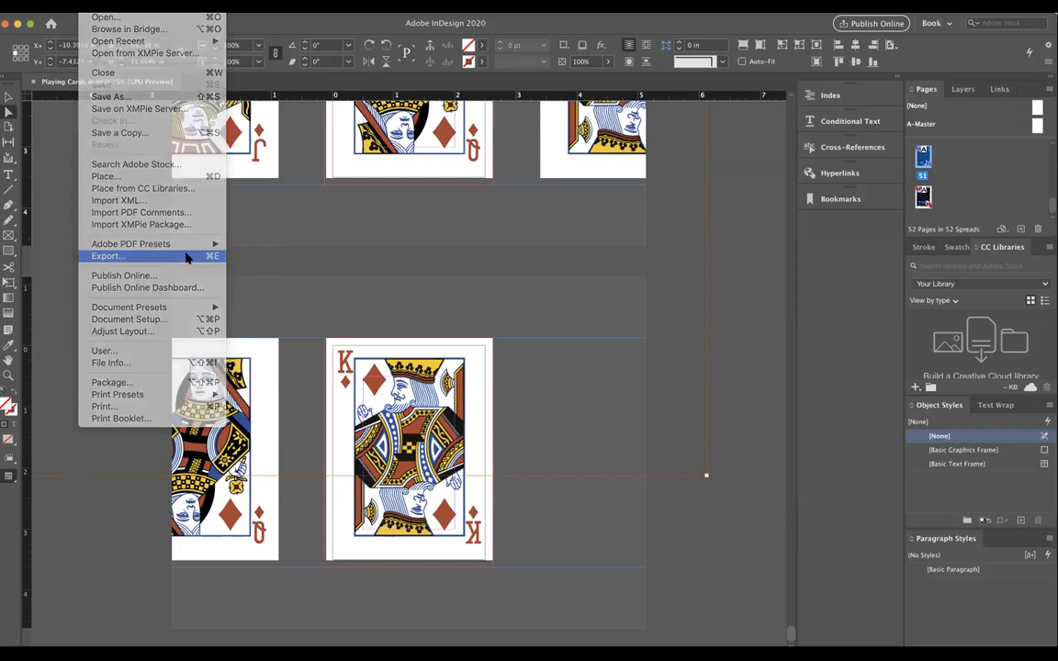
click(107, 257)
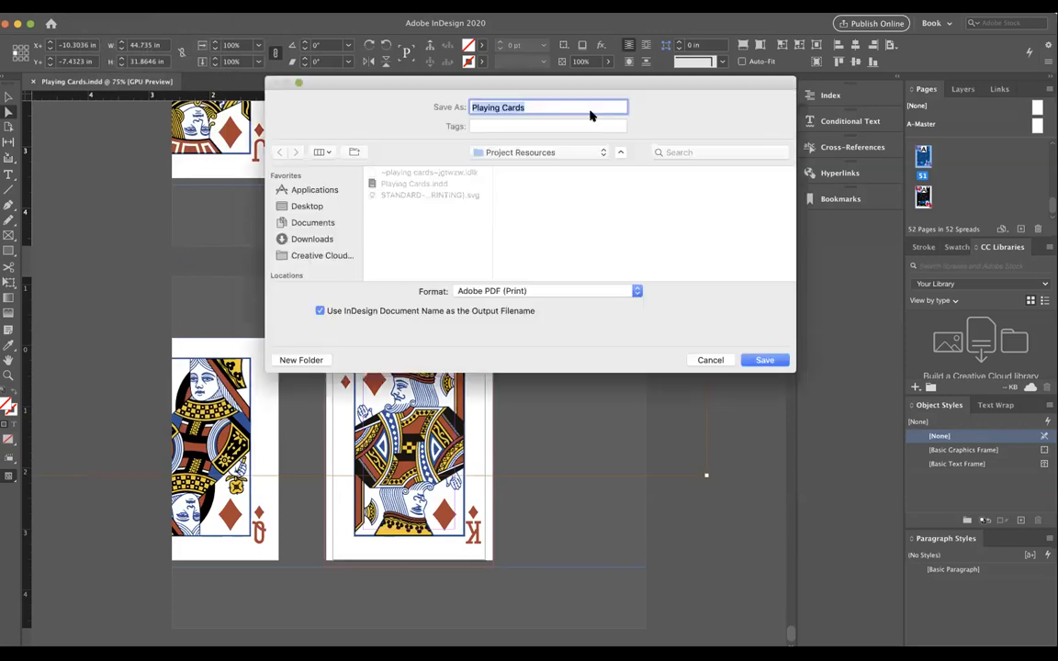
mouse_move(566, 150)
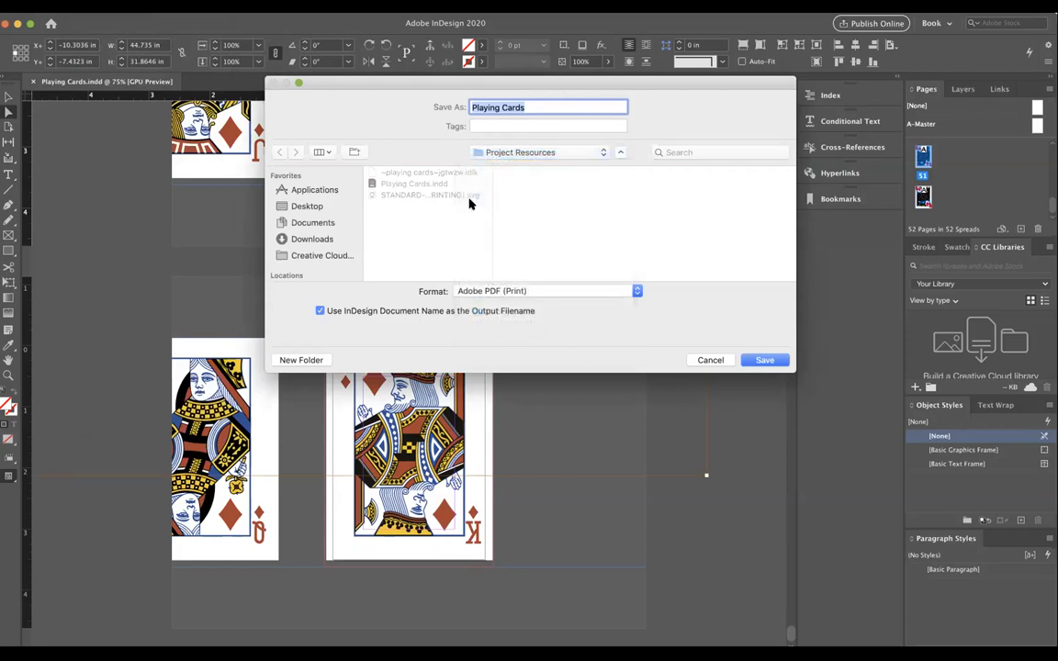
mouse_move(639, 169)
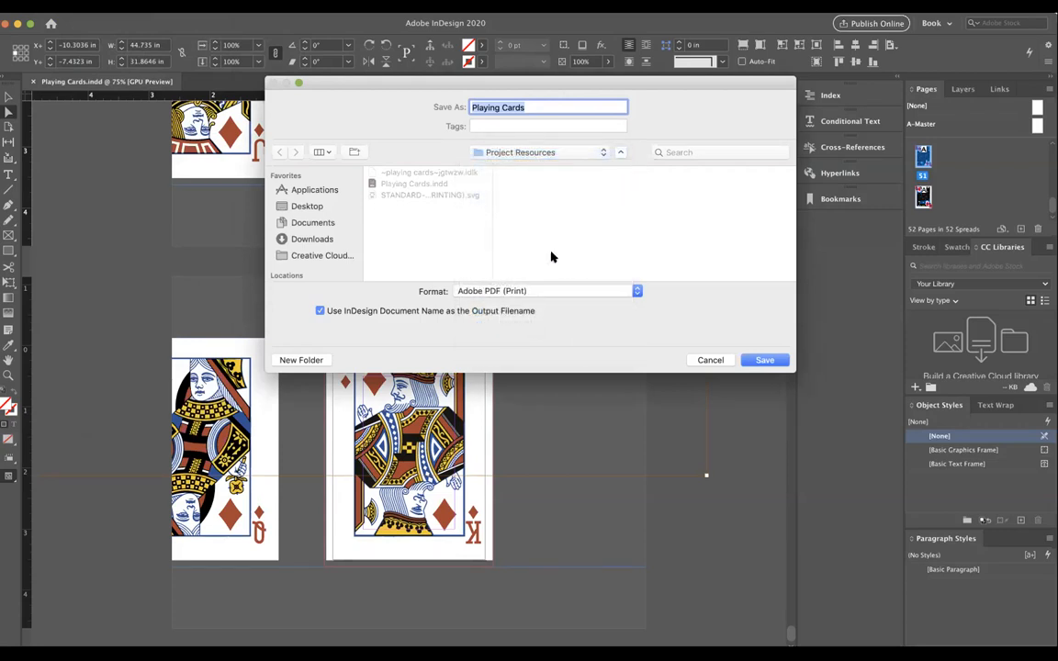
mouse_move(396, 166)
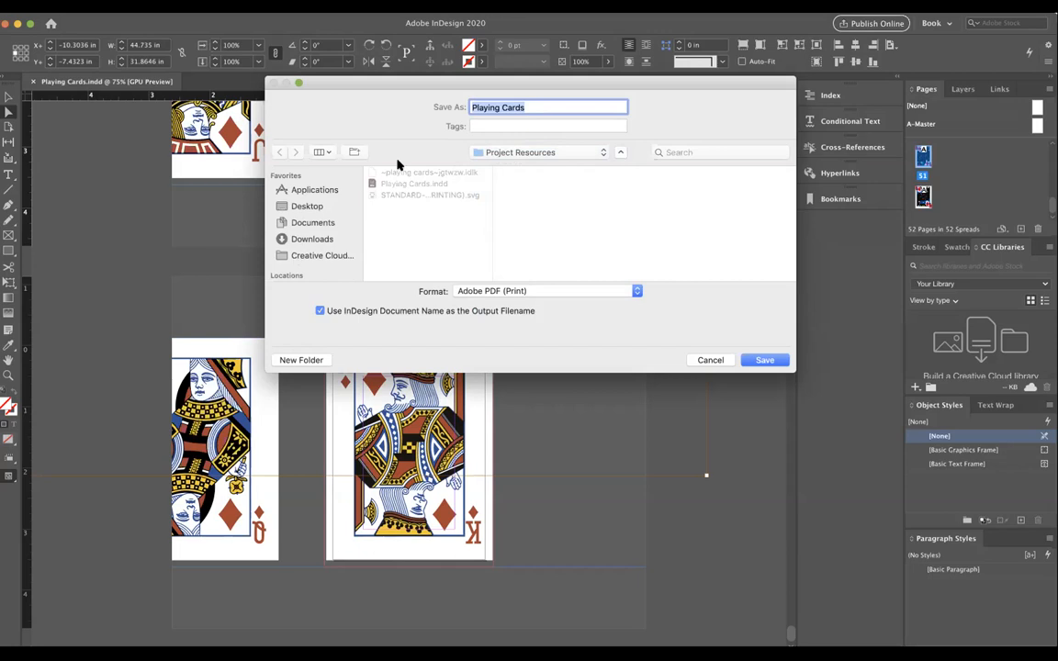
click(544, 290)
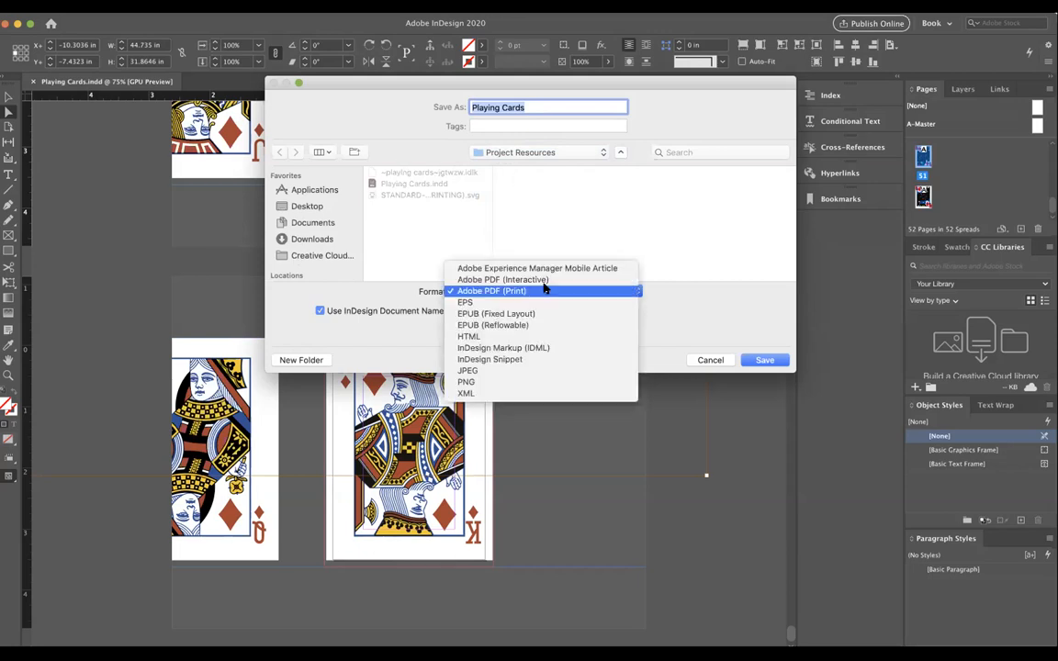
click(492, 290)
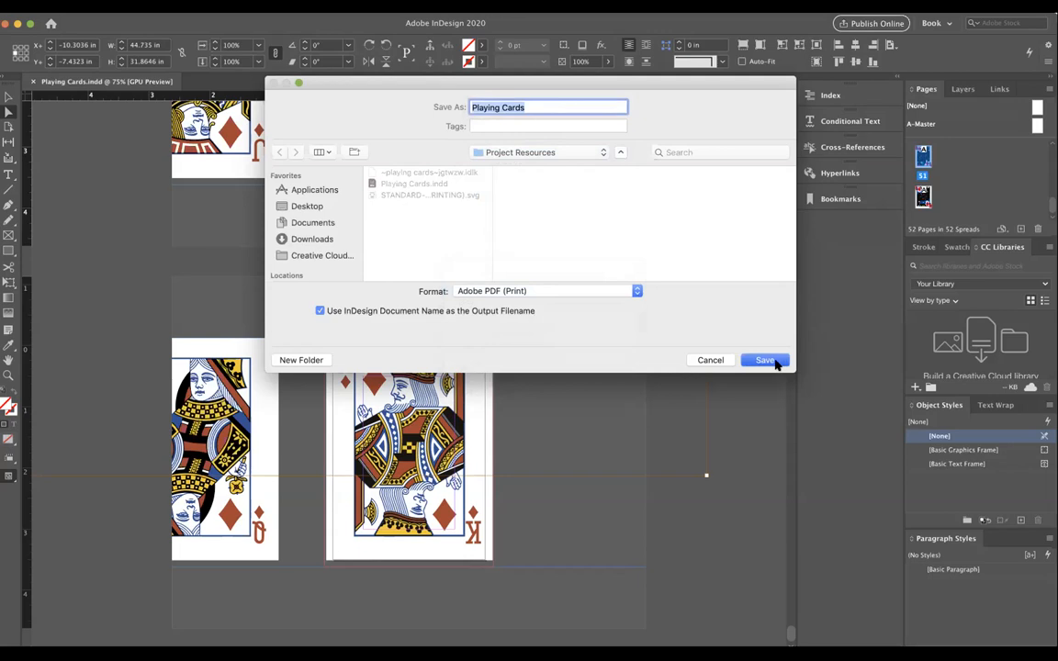
Save to the chosen location with the High Quality Print preset and show Marks and Bleeds
click(764, 358)
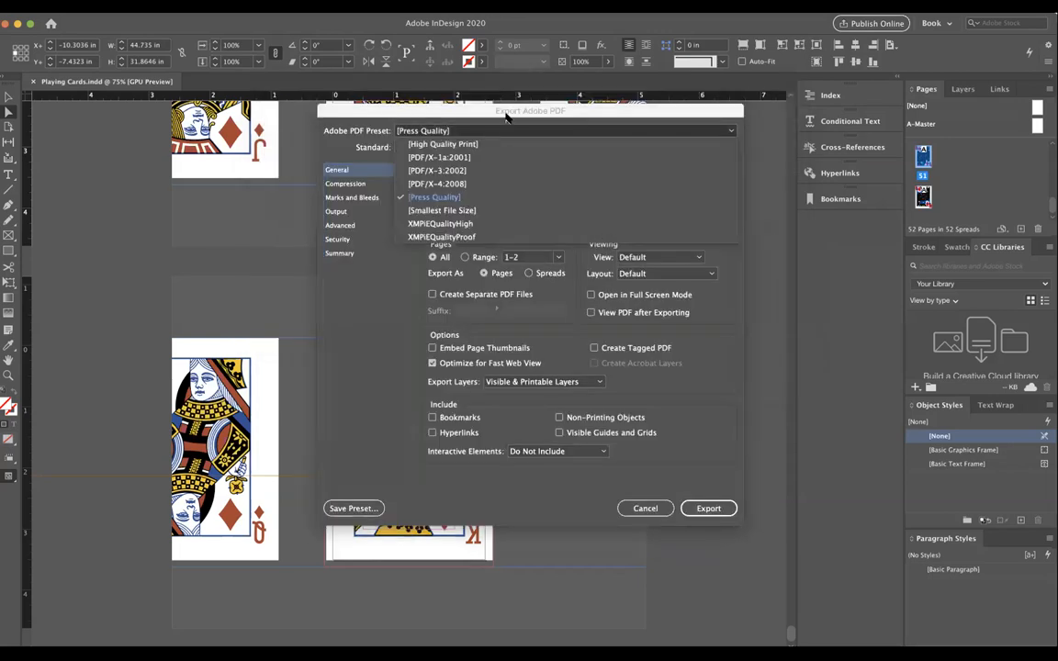
mouse_move(452, 250)
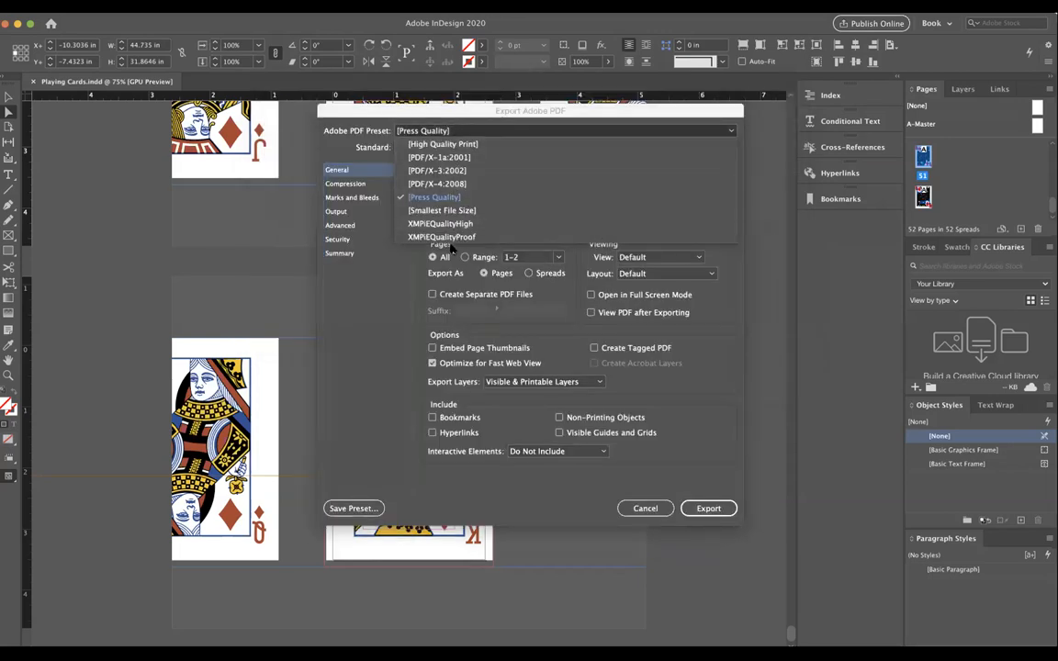
mouse_move(430, 143)
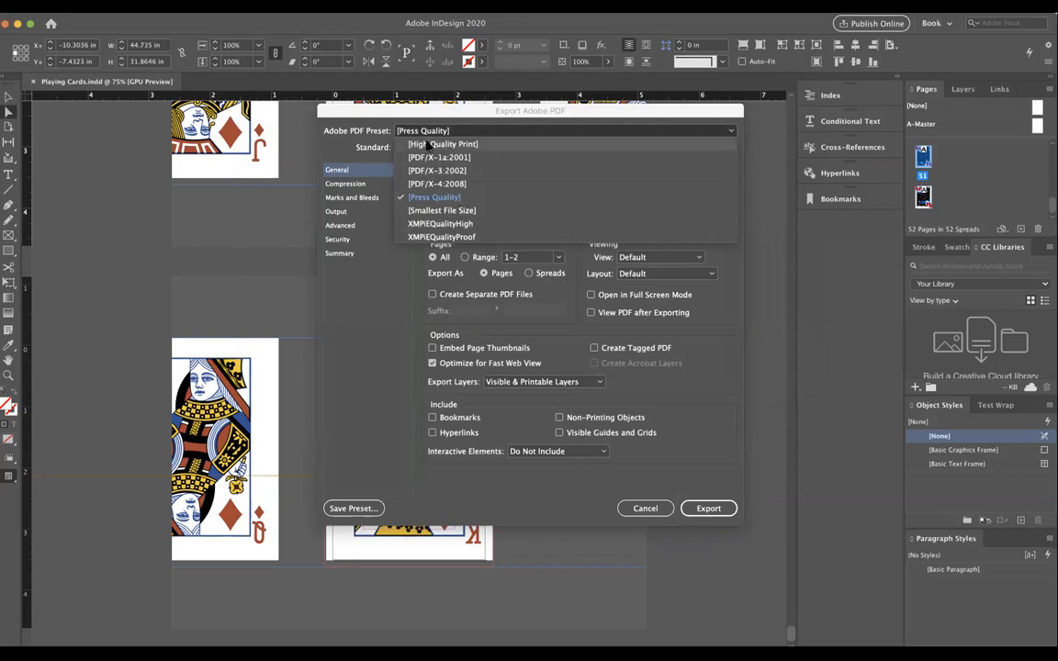
click(443, 143)
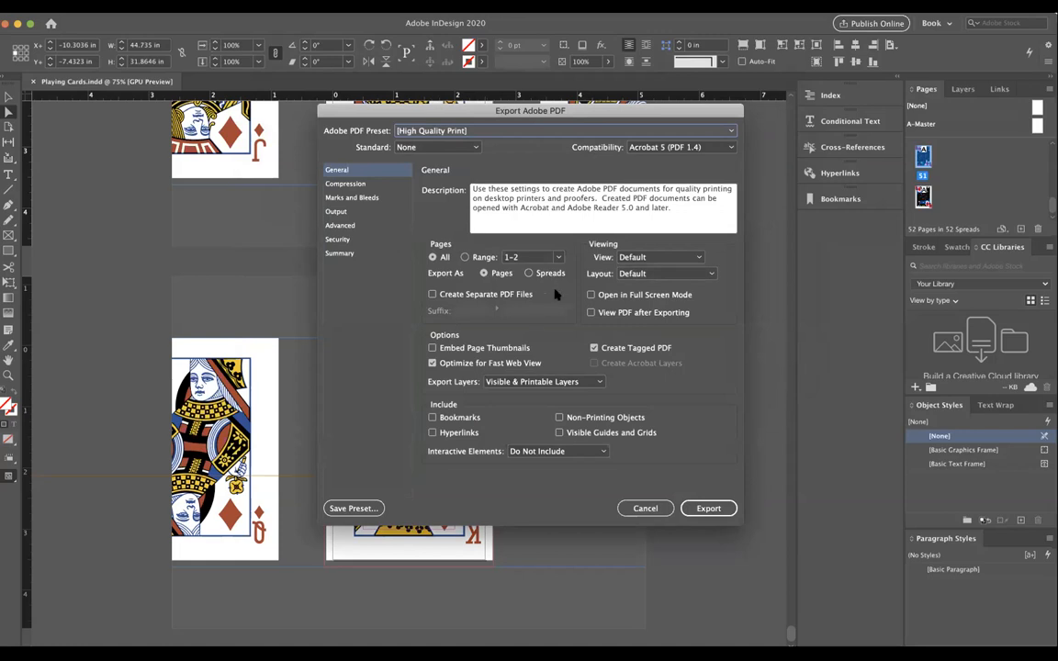
click(353, 199)
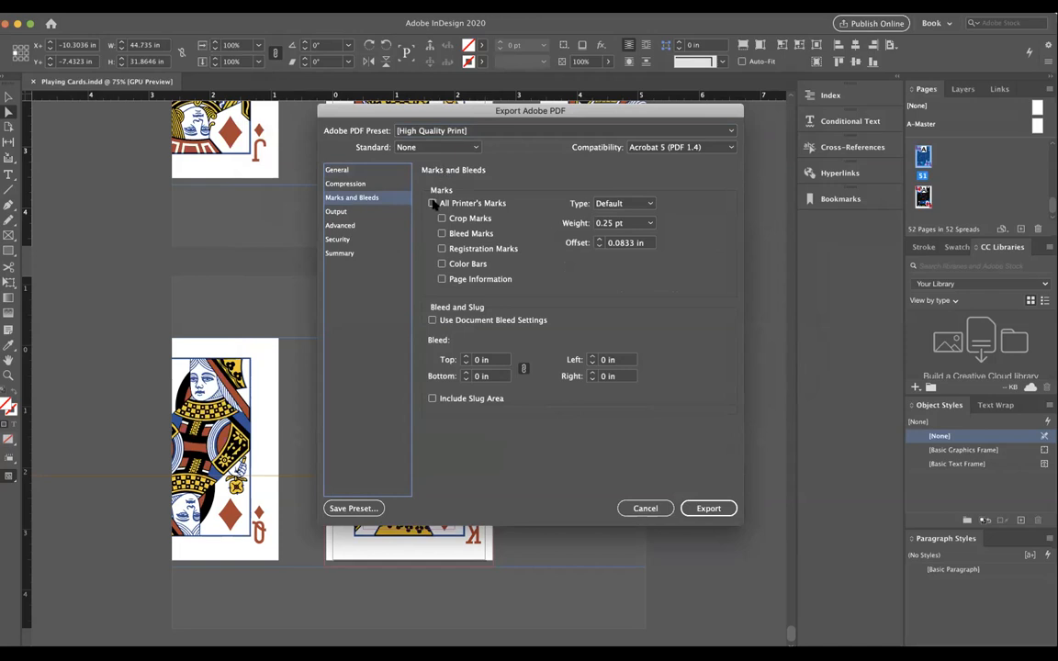
Enable Crop Marks and Use Document Bleed Settings for the PDF export
click(441, 202)
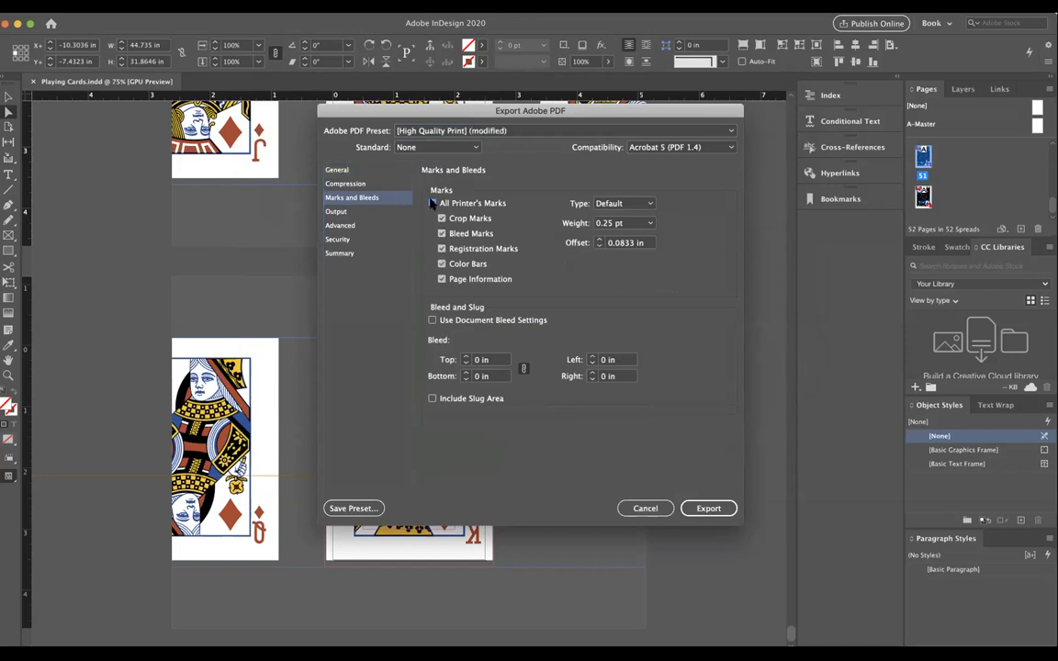
click(441, 202)
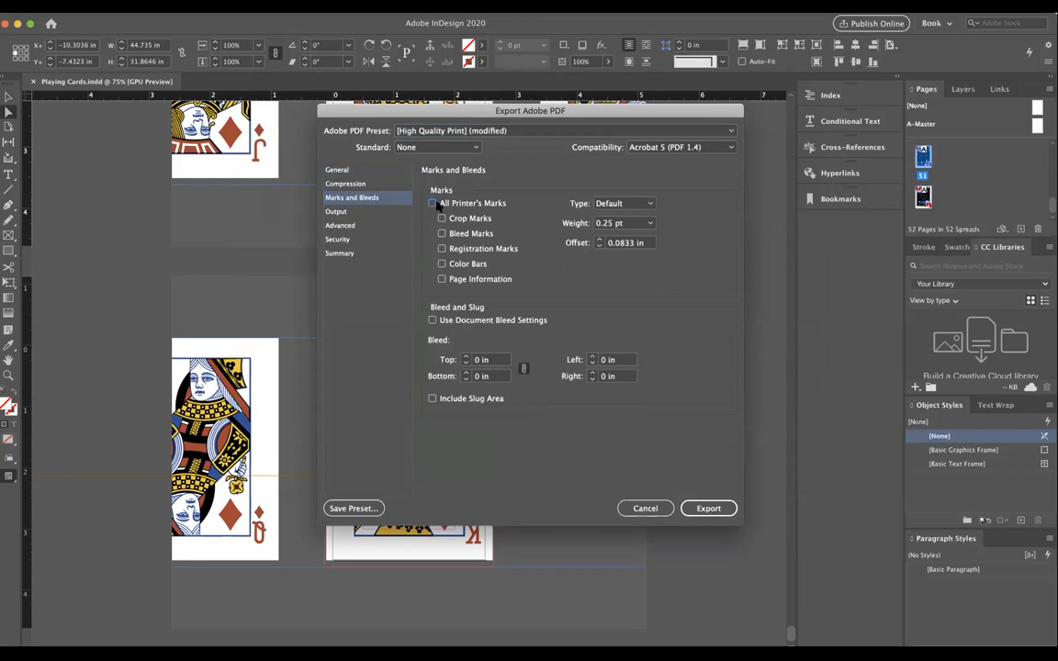
click(433, 202)
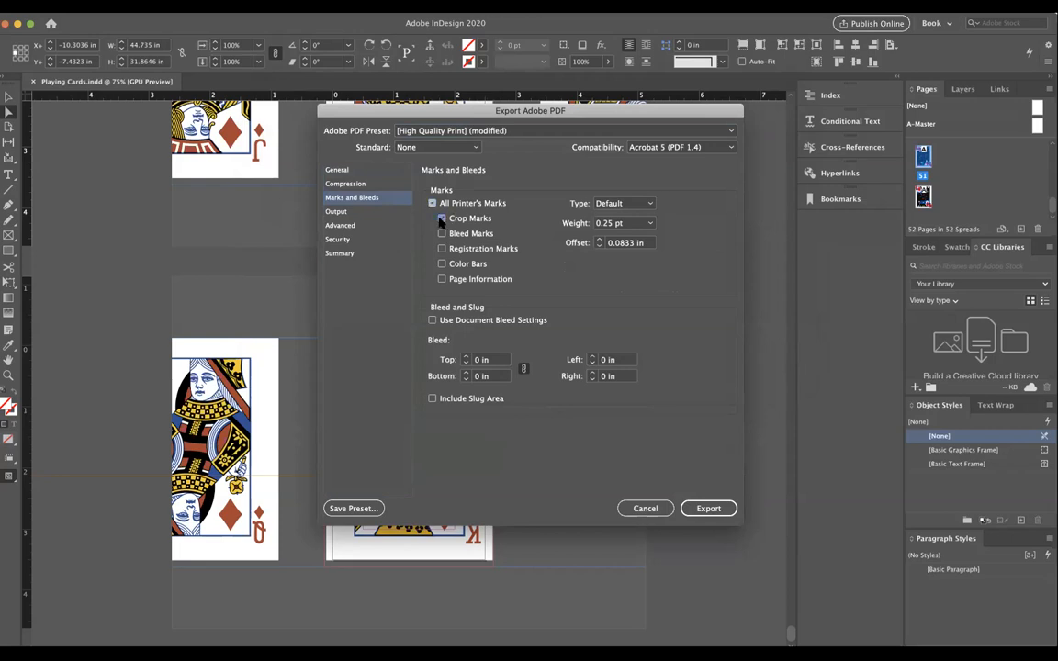
click(441, 216)
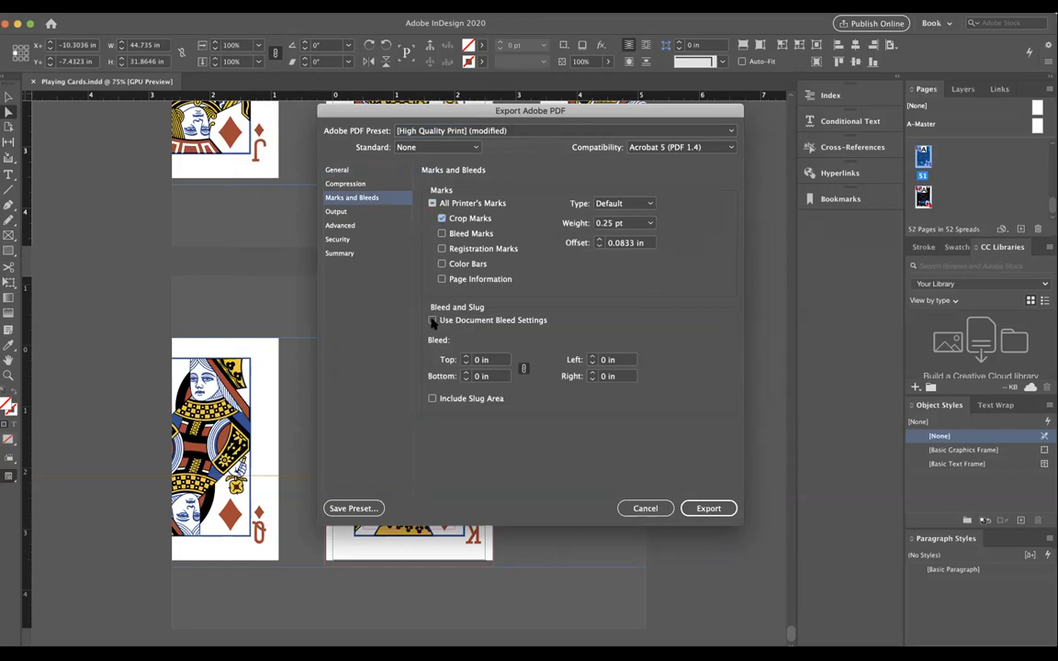
click(434, 319)
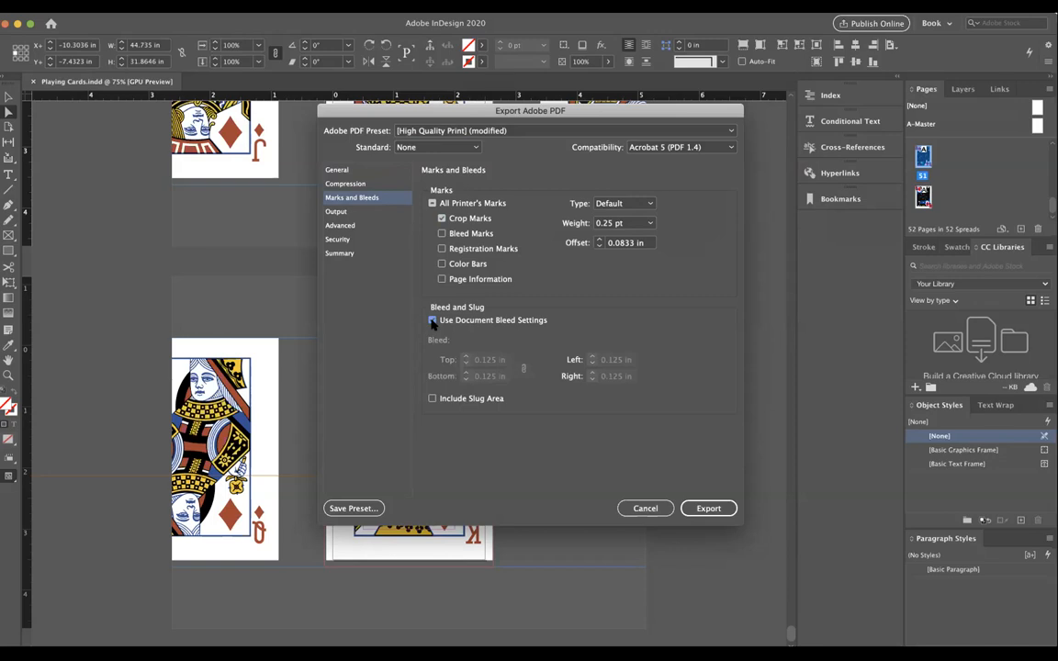
click(434, 320)
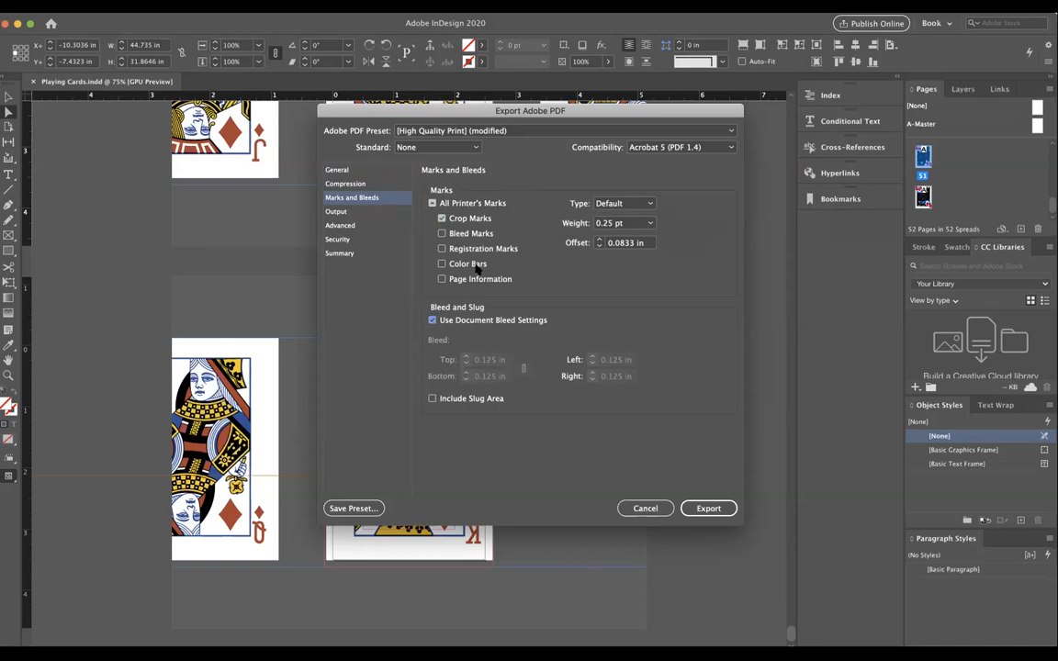
mouse_move(532, 404)
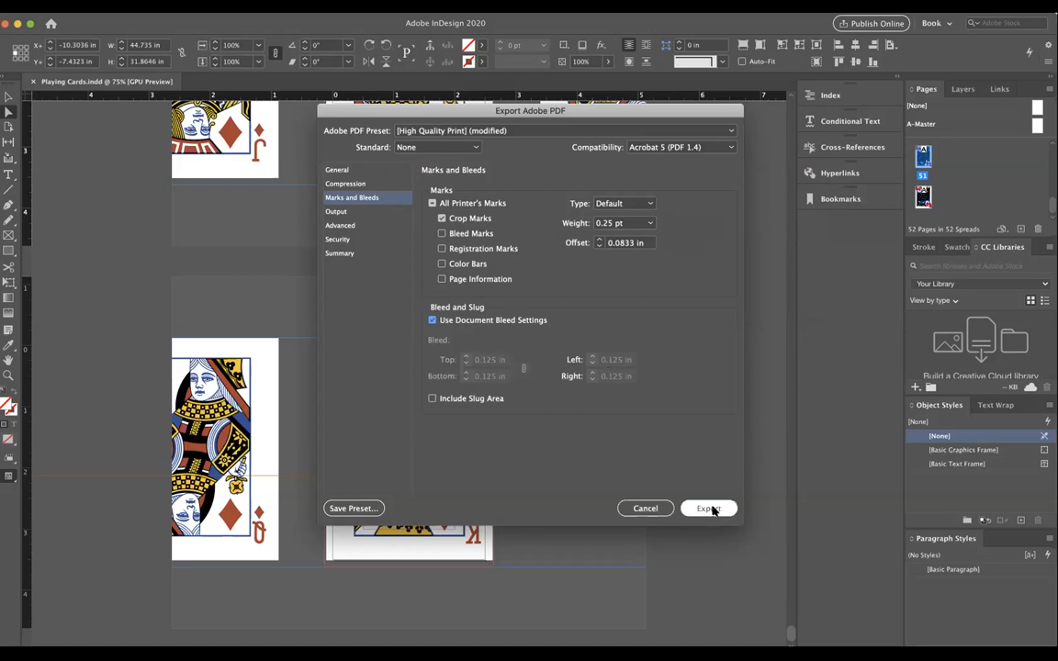
Export the cards to Playing Cards.pdf and dismiss the Missing Fonts warning
click(709, 507)
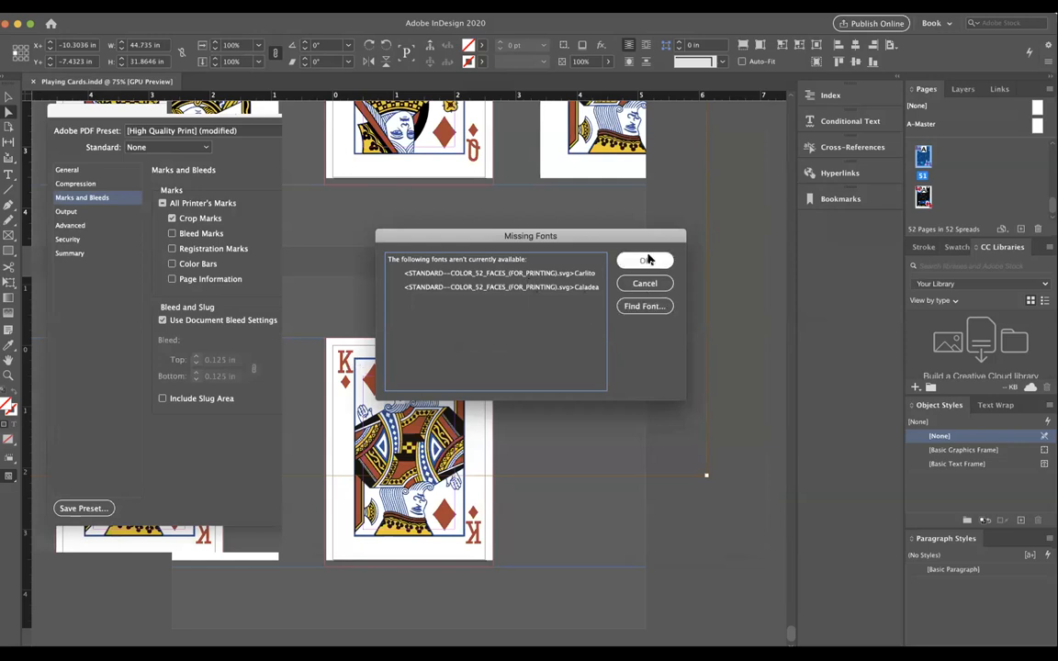
click(643, 261)
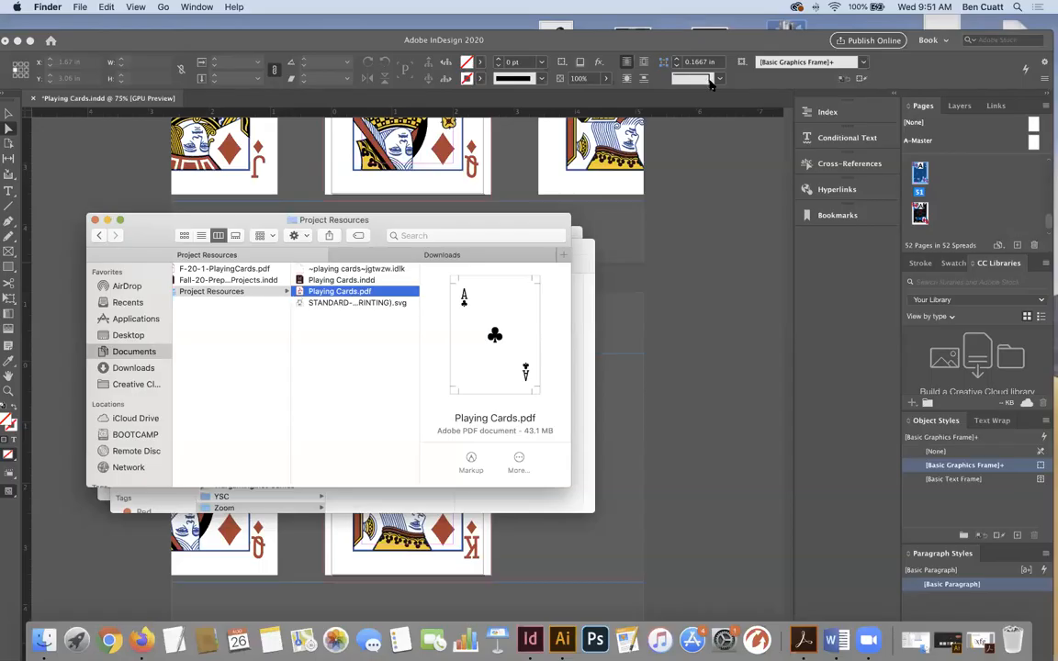
mouse_move(323, 397)
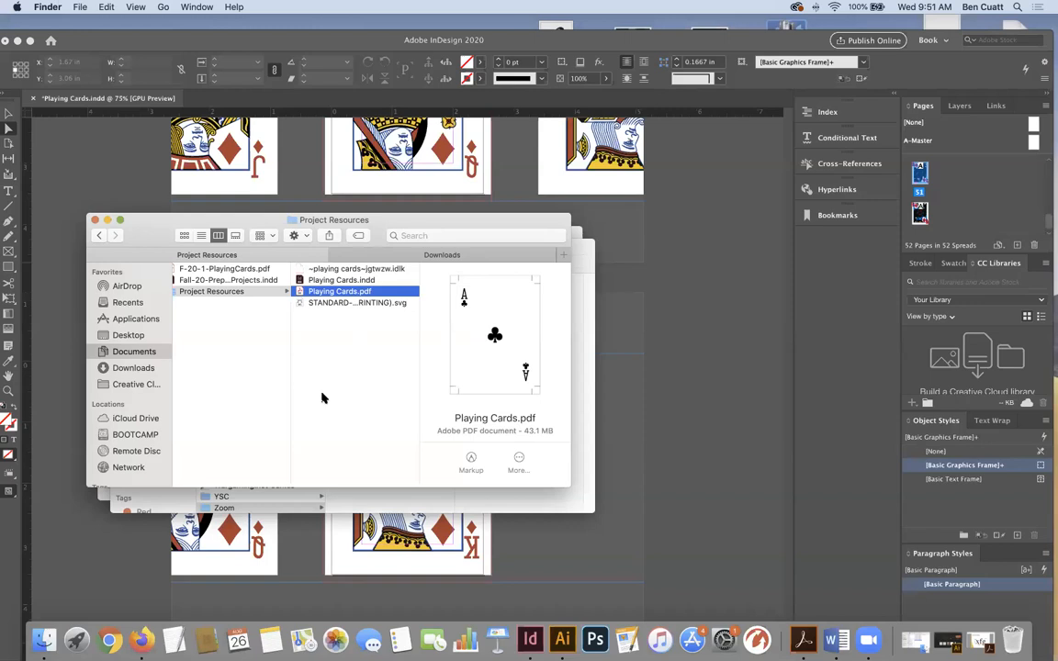
mouse_move(341, 357)
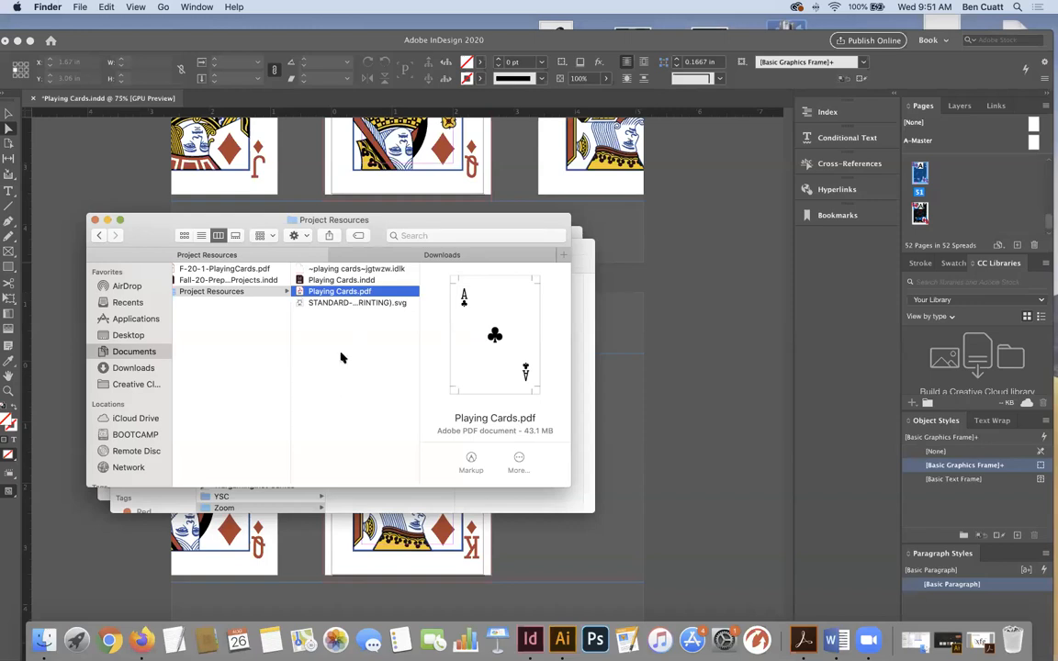
mouse_move(378, 338)
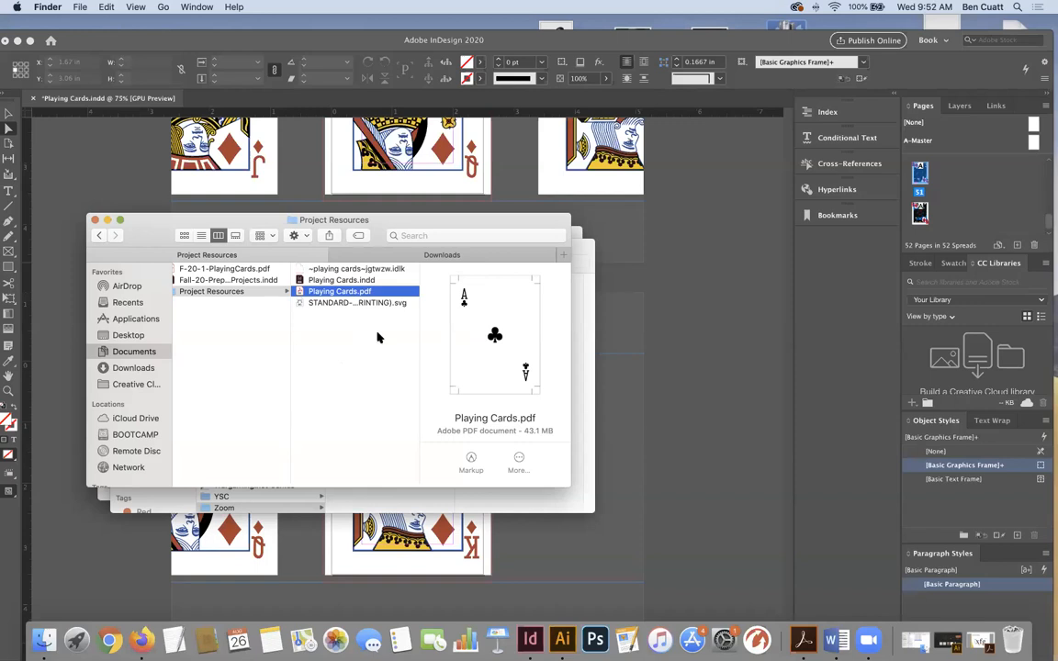
mouse_move(294, 336)
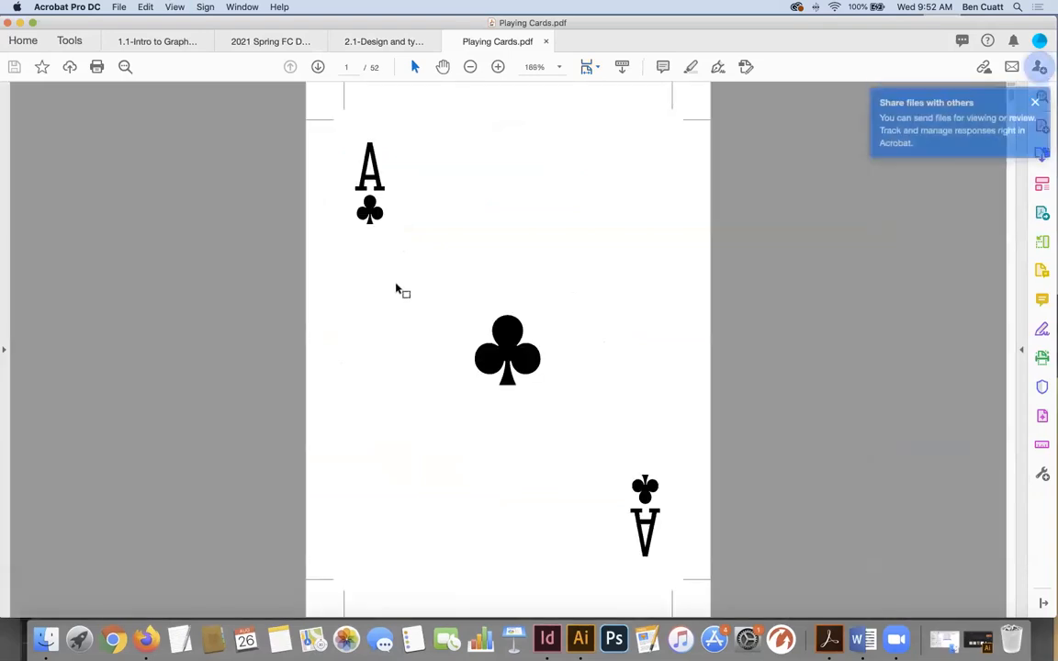
scroll(down, 3)
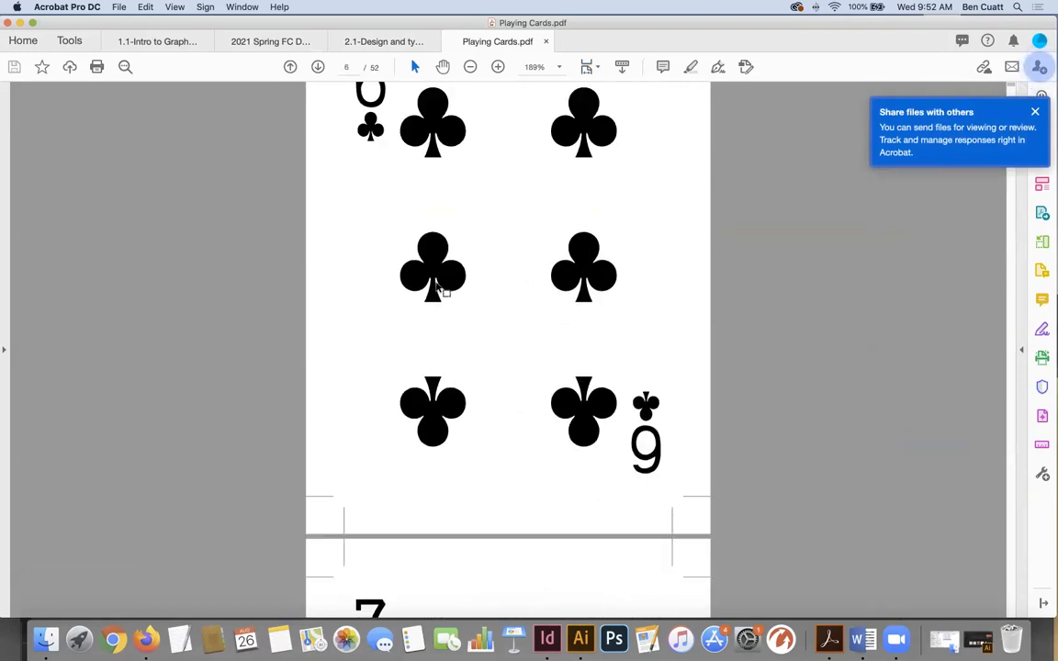
scroll(down, 3)
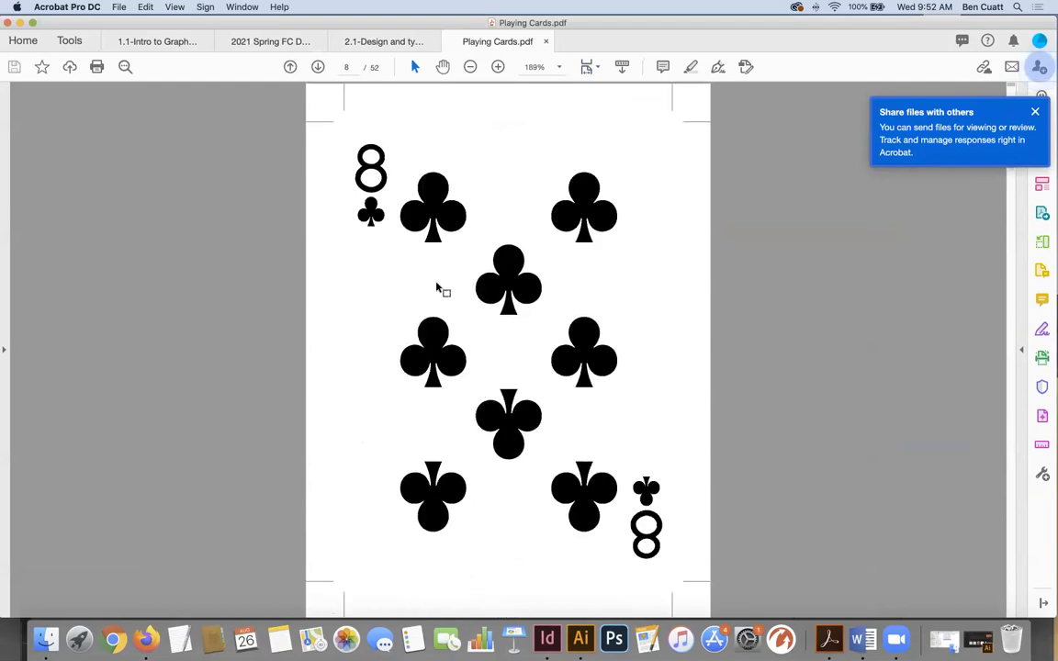
scroll(down, 3)
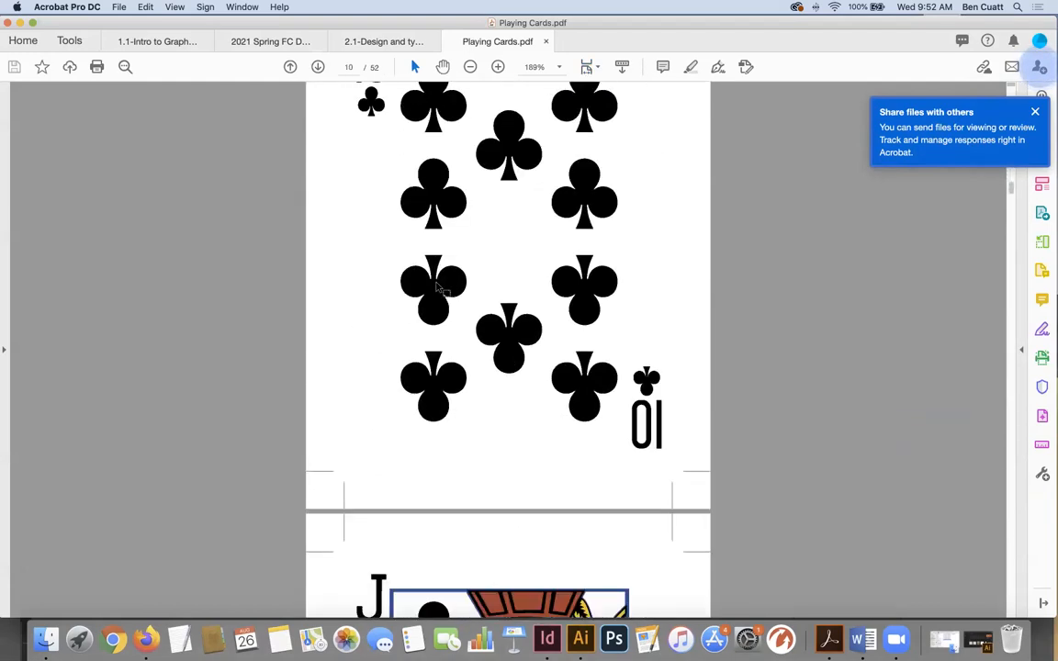
scroll(down, 3)
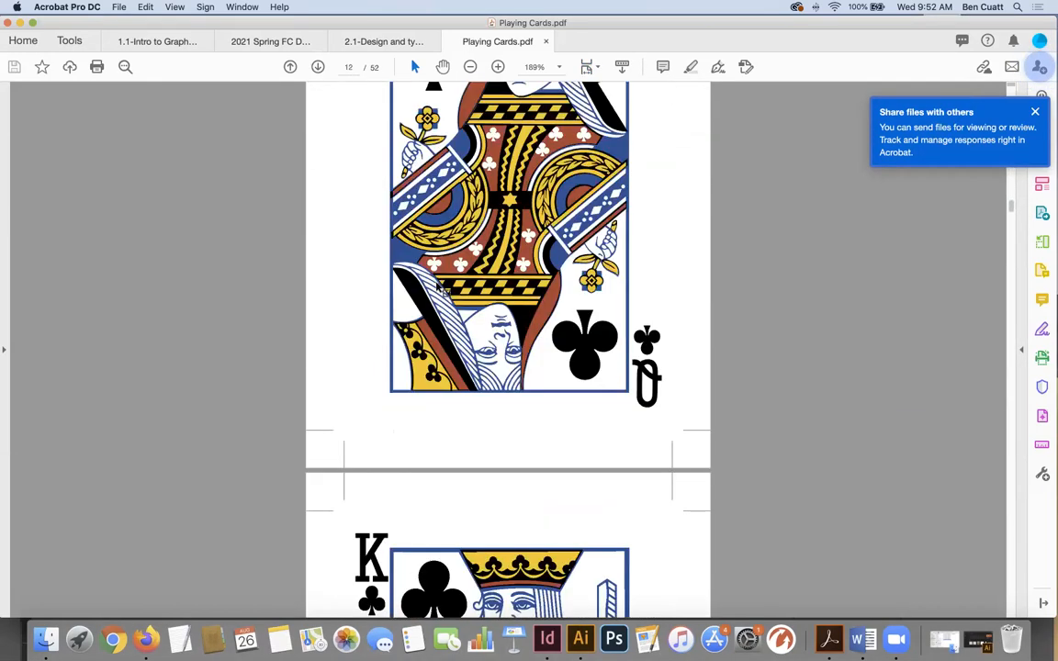
scroll(down, 3)
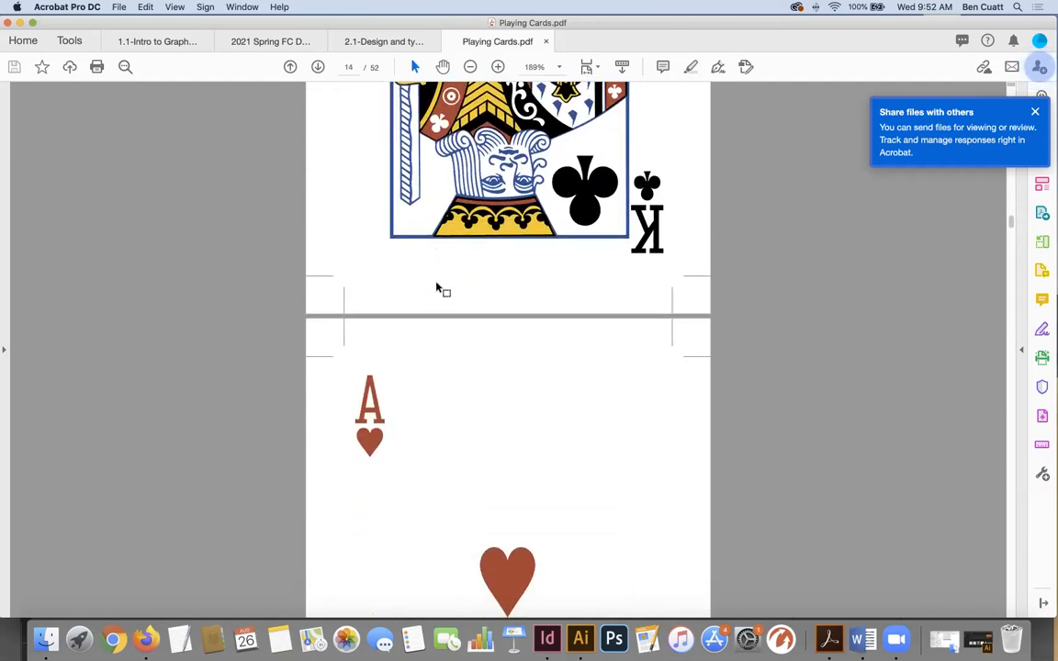
scroll(down, 3)
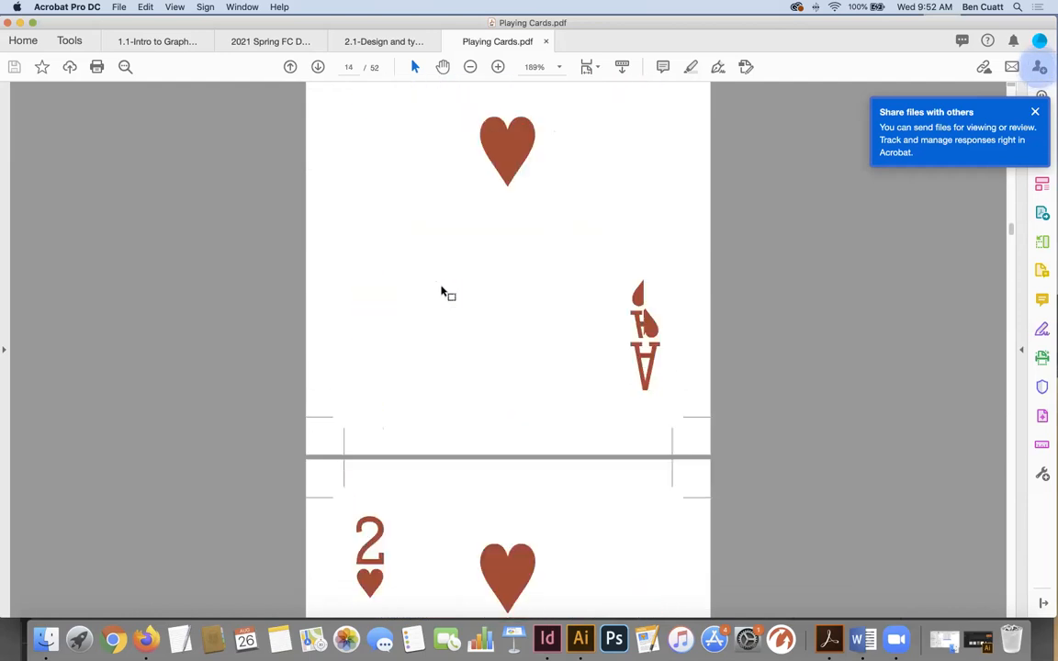
scroll(down, 3)
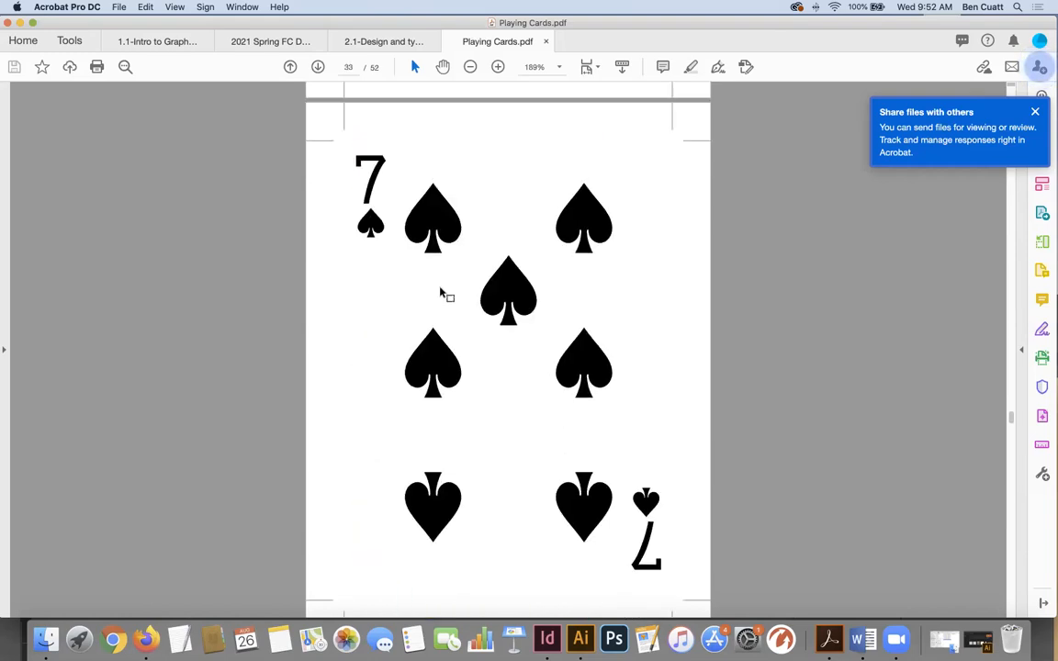
mouse_move(340, 145)
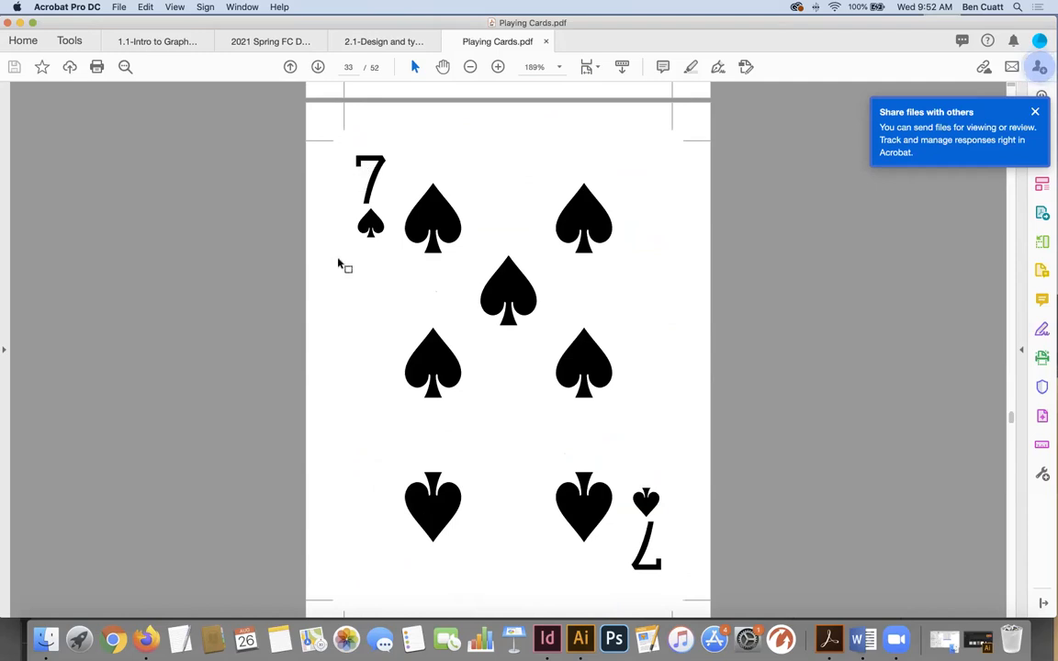
mouse_move(21, 592)
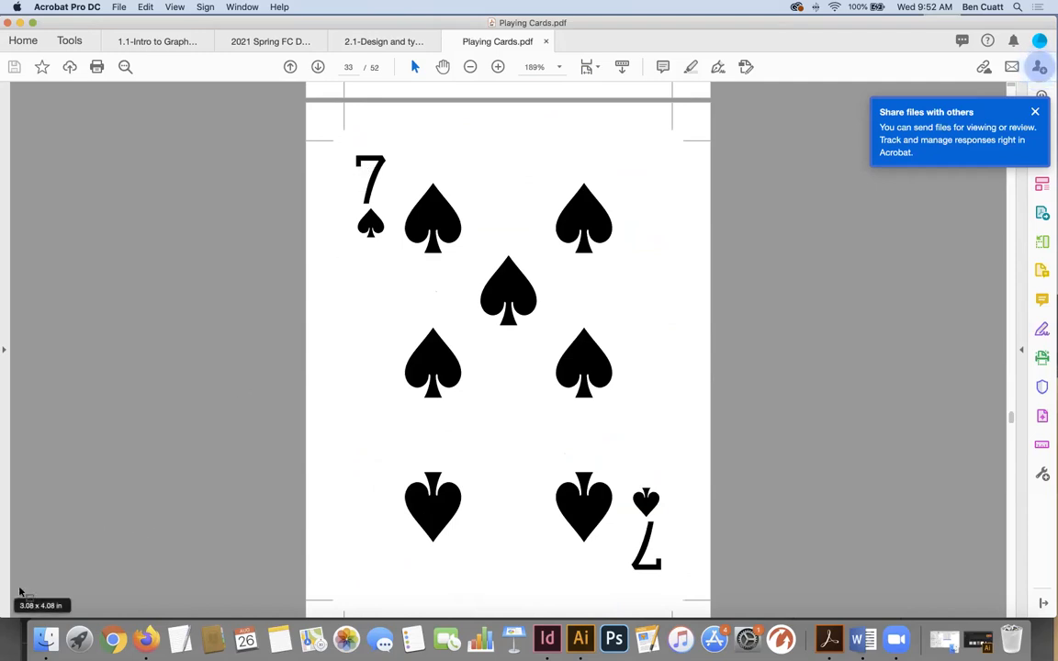
mouse_move(57, 569)
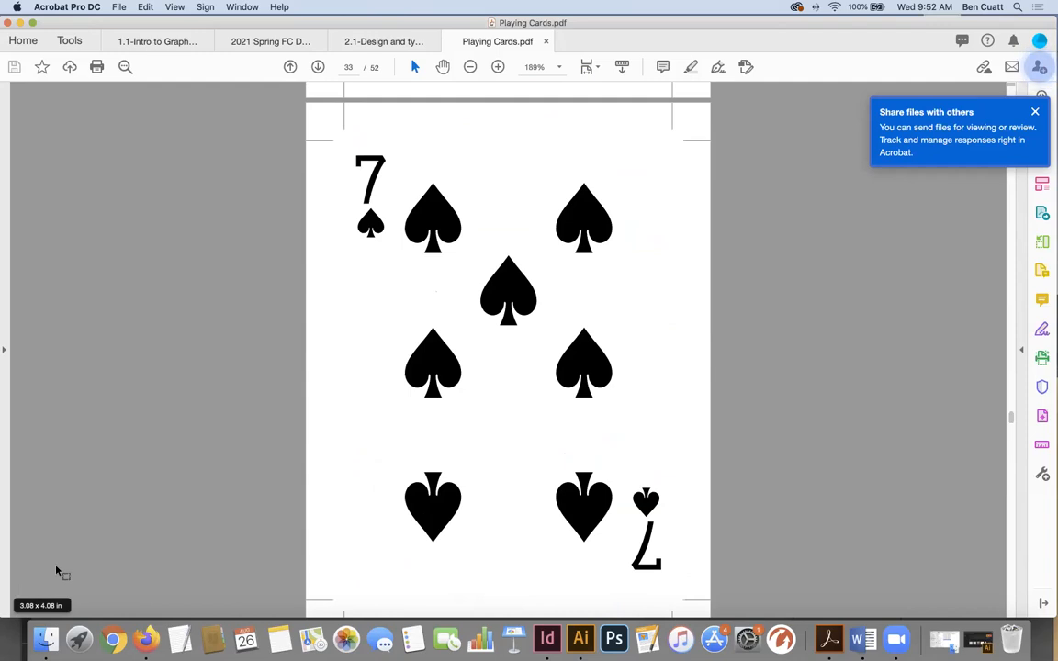
mouse_move(720, 30)
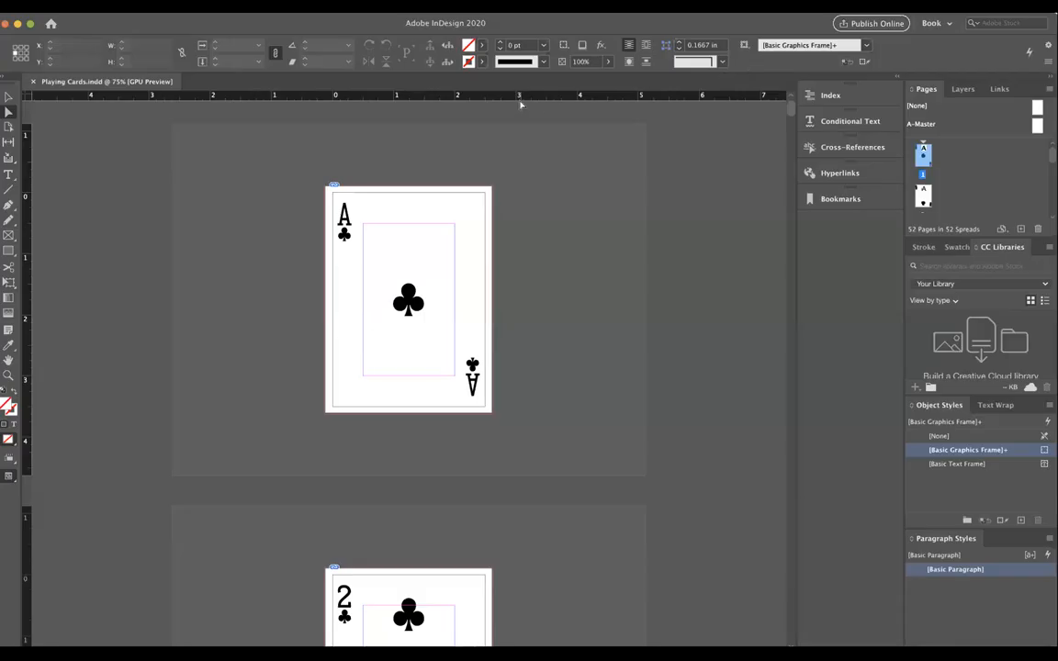
mouse_move(413, 113)
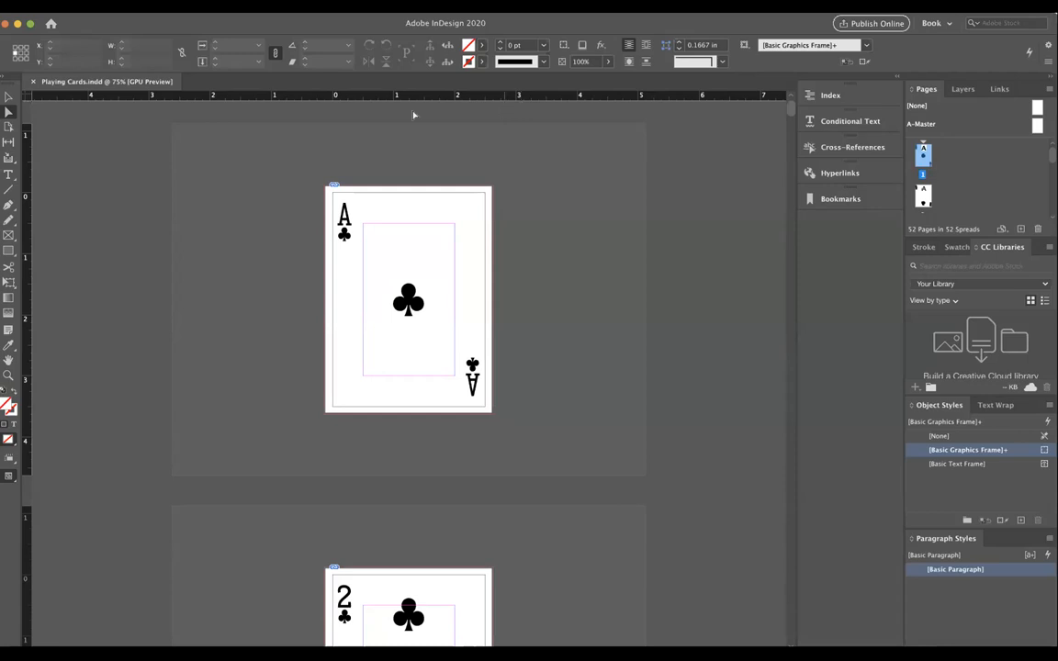
mouse_move(248, 165)
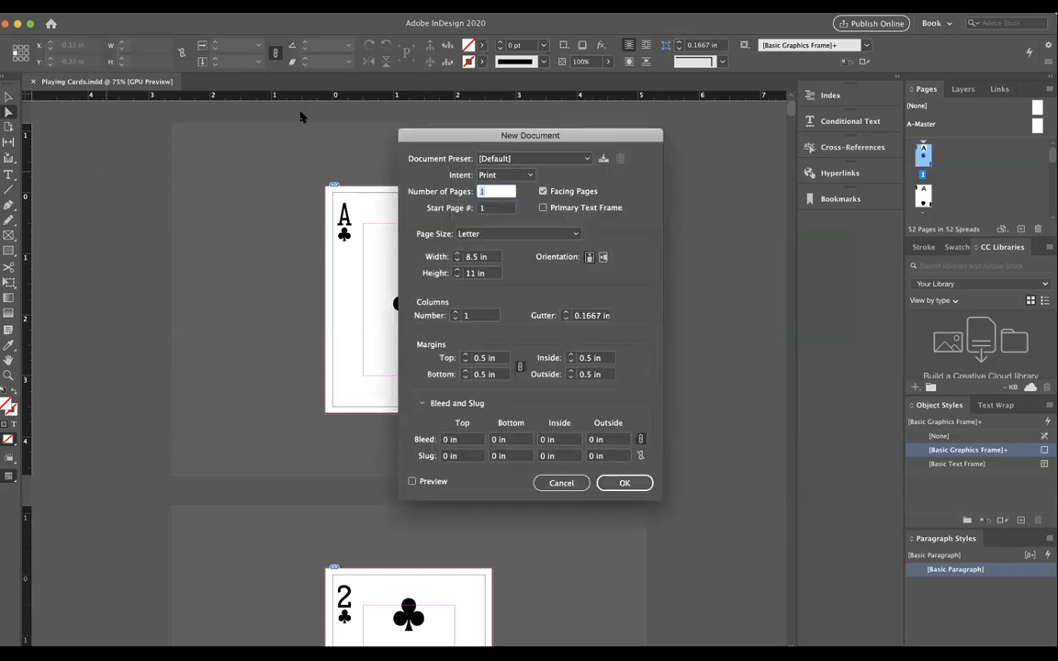
Create a new Tabloid-size (11 × 17 in) document
click(518, 233)
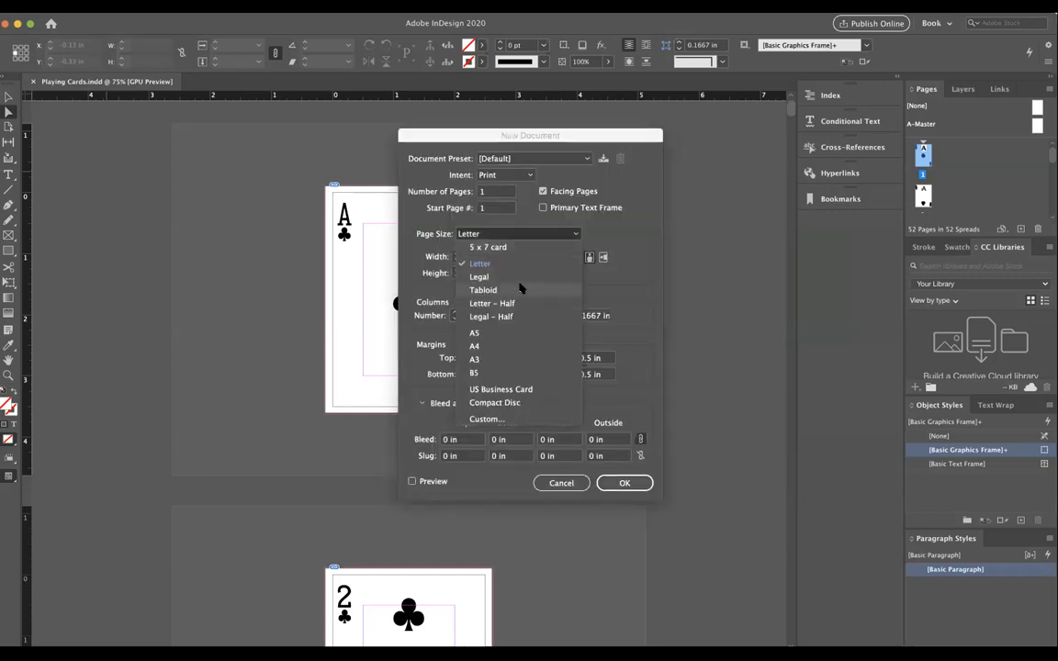
click(483, 291)
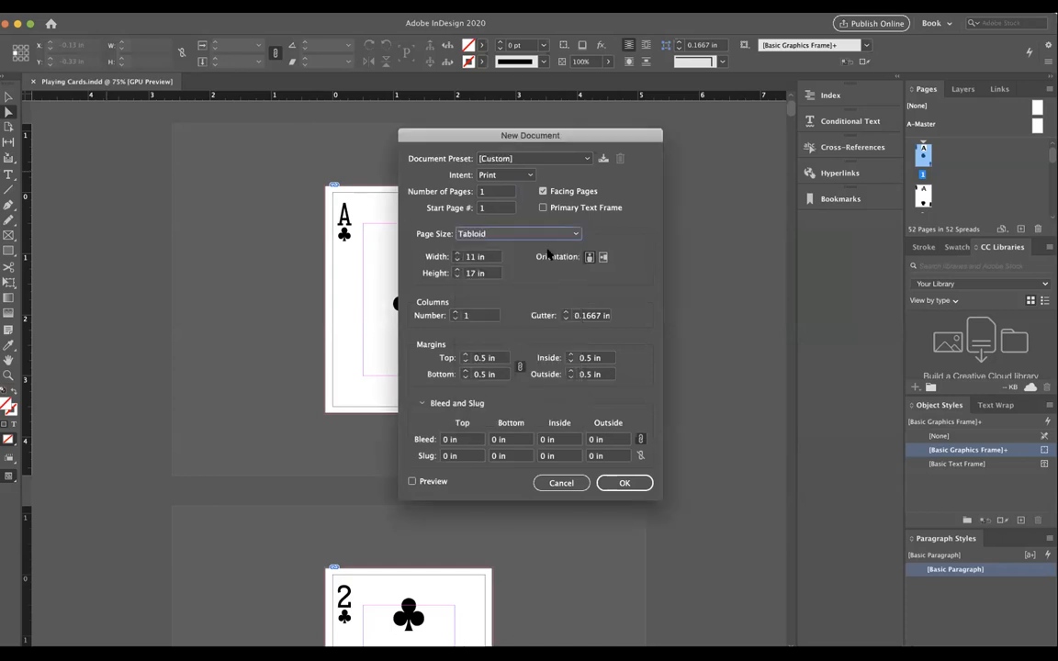
mouse_move(654, 288)
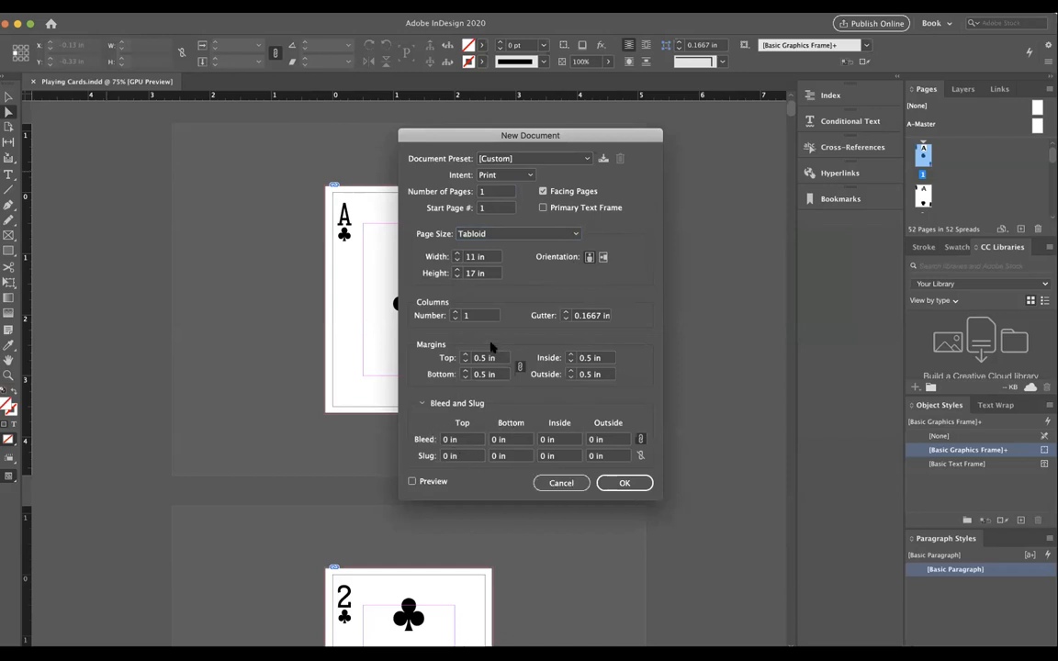
mouse_move(664, 488)
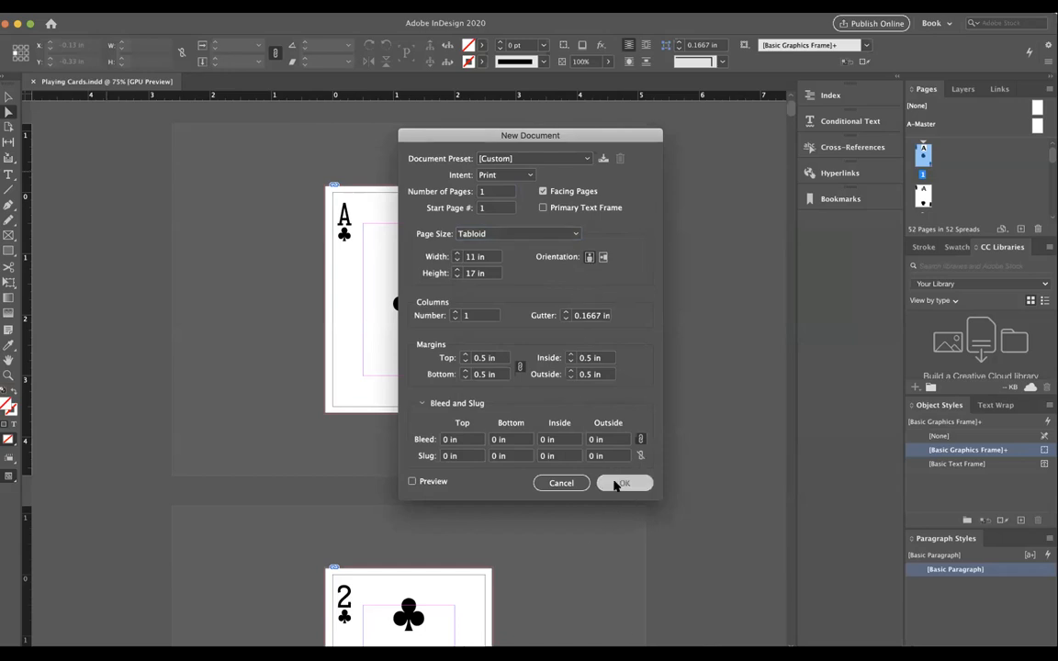
click(624, 483)
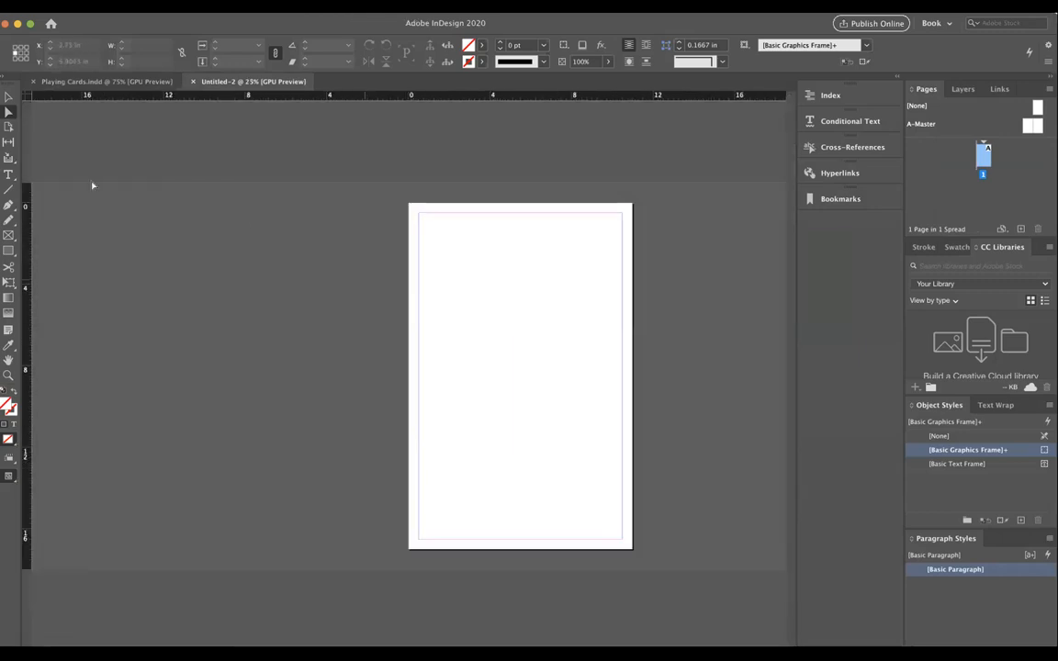
mouse_move(9, 235)
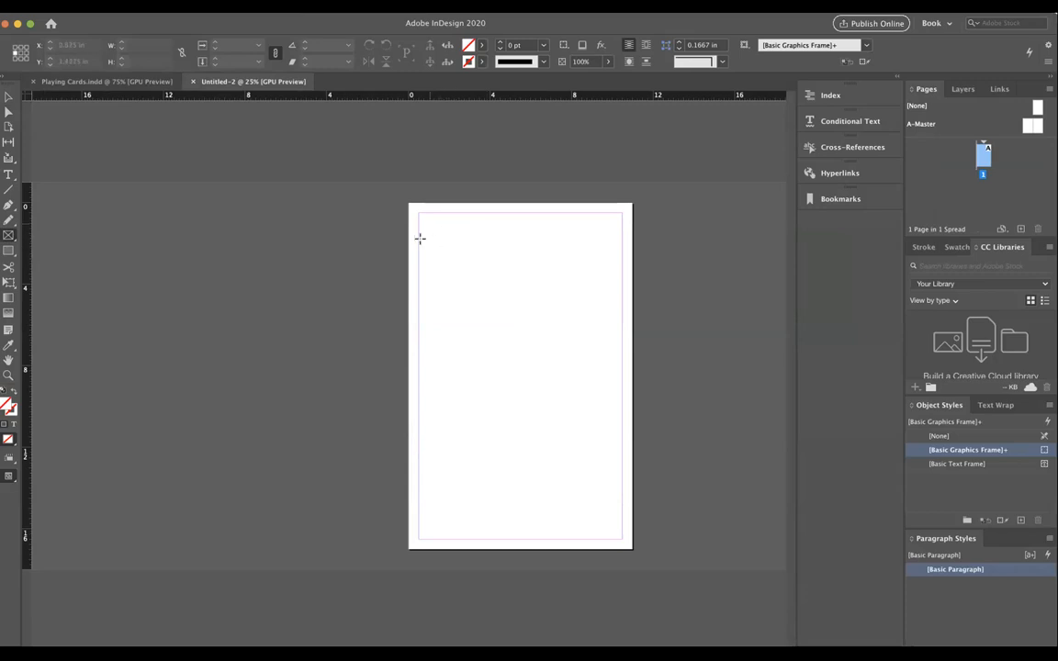
Create a 2.75 × 3.75 in card-sized frame at the page's top-left margin
click(419, 238)
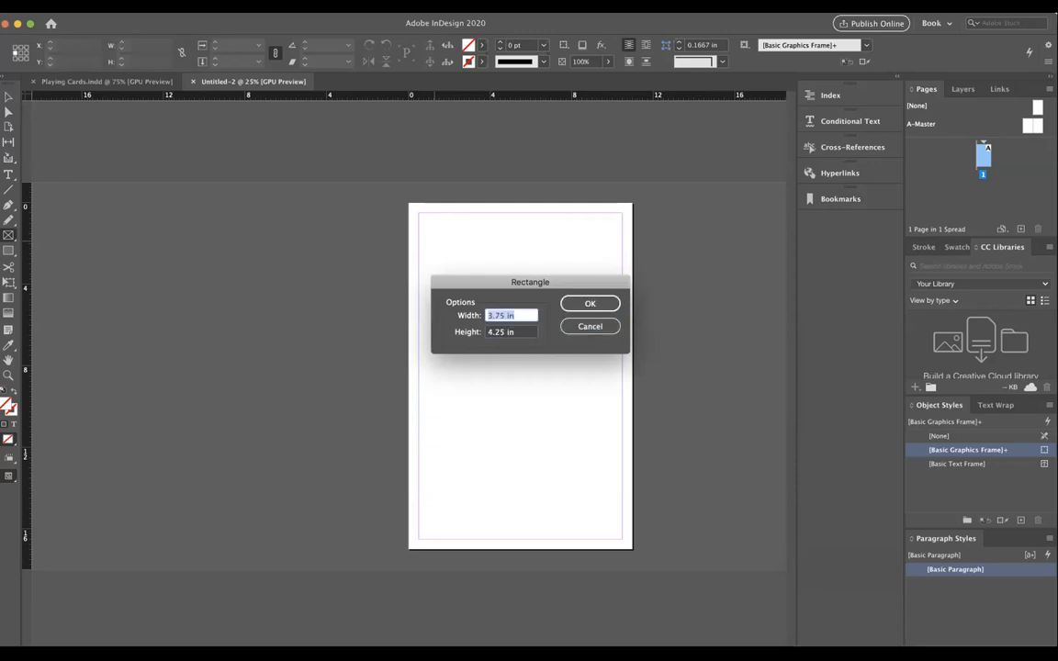
text(2.)
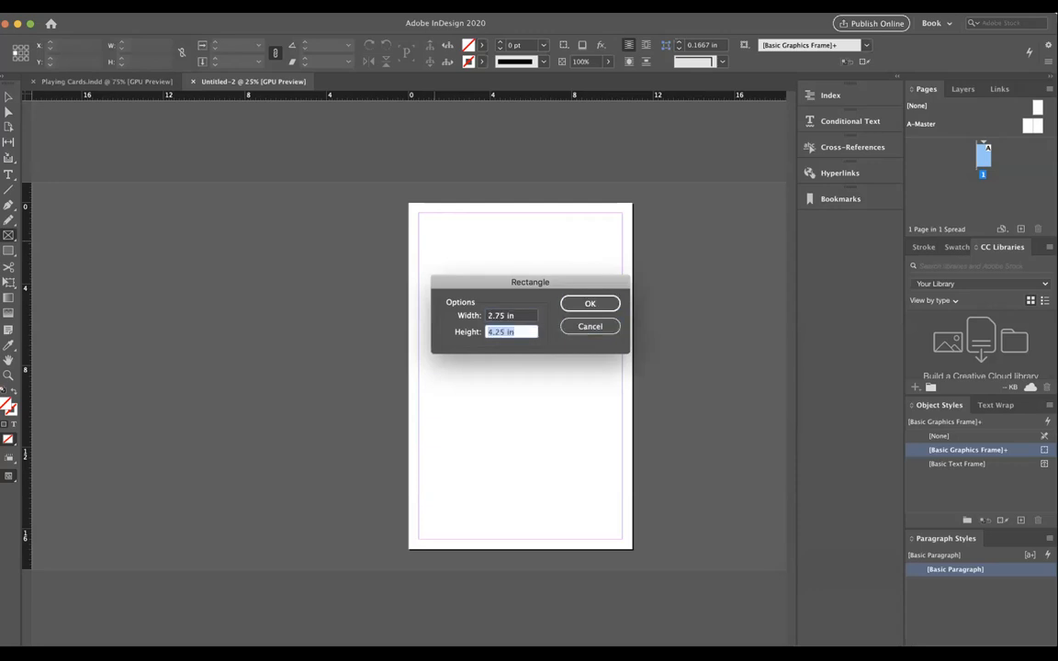
text(3.75)
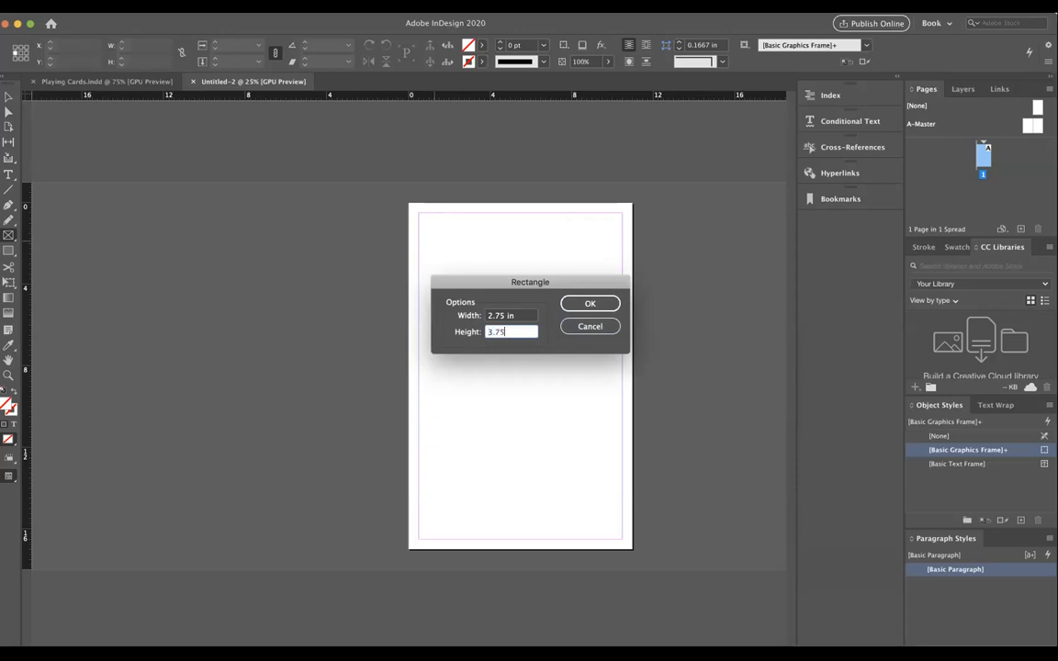
click(590, 303)
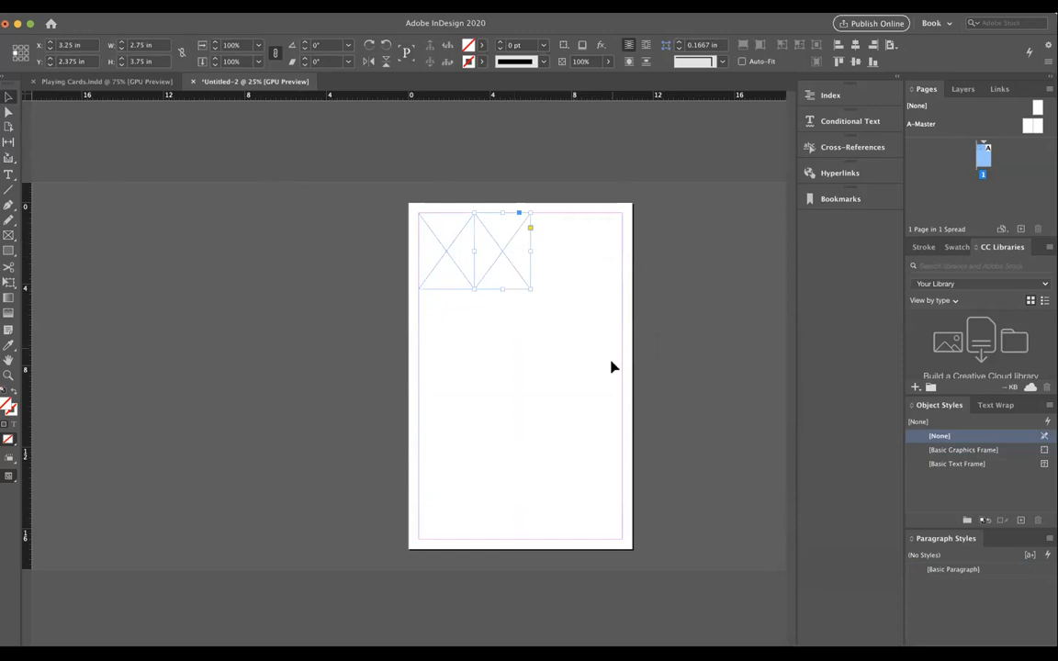
mouse_move(617, 378)
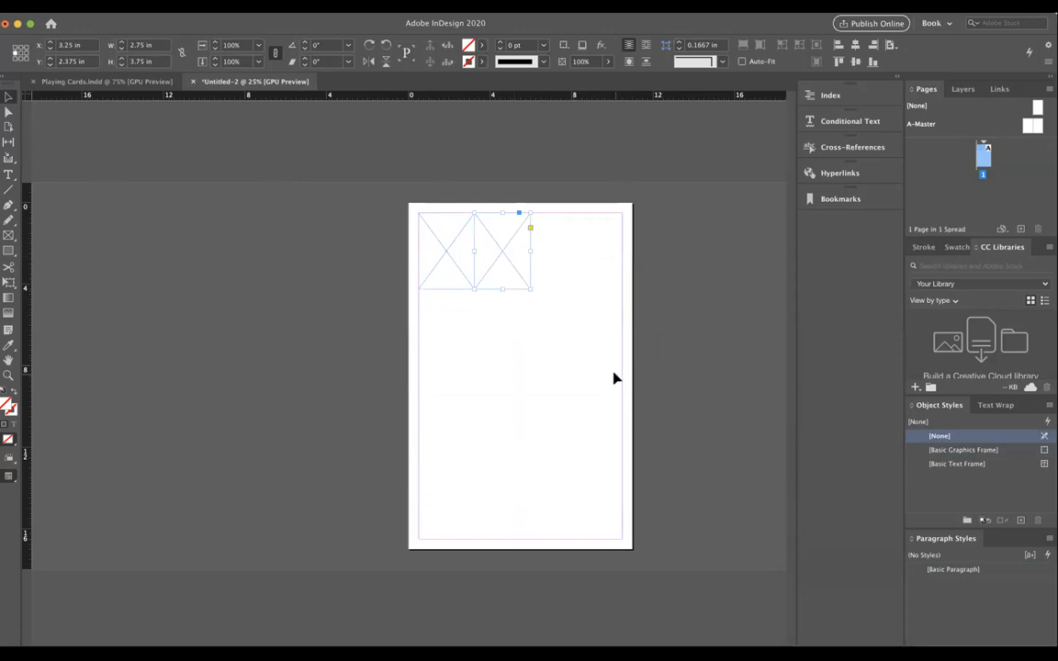
mouse_move(494, 272)
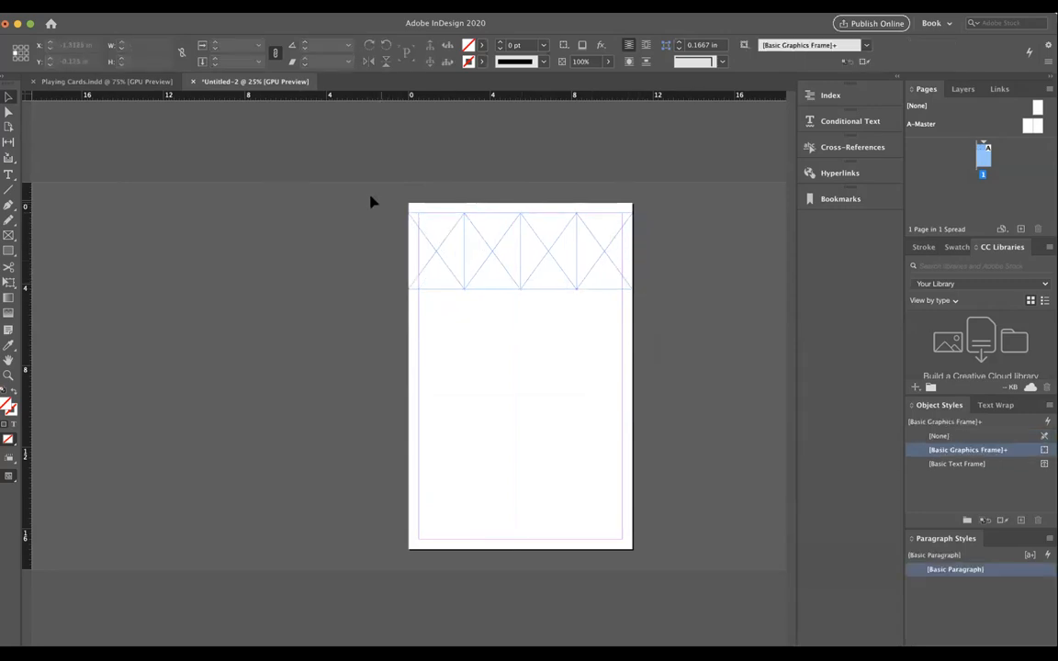
Repeat the frame row down the page to fill the sheet with a card-sized grid
click(518, 249)
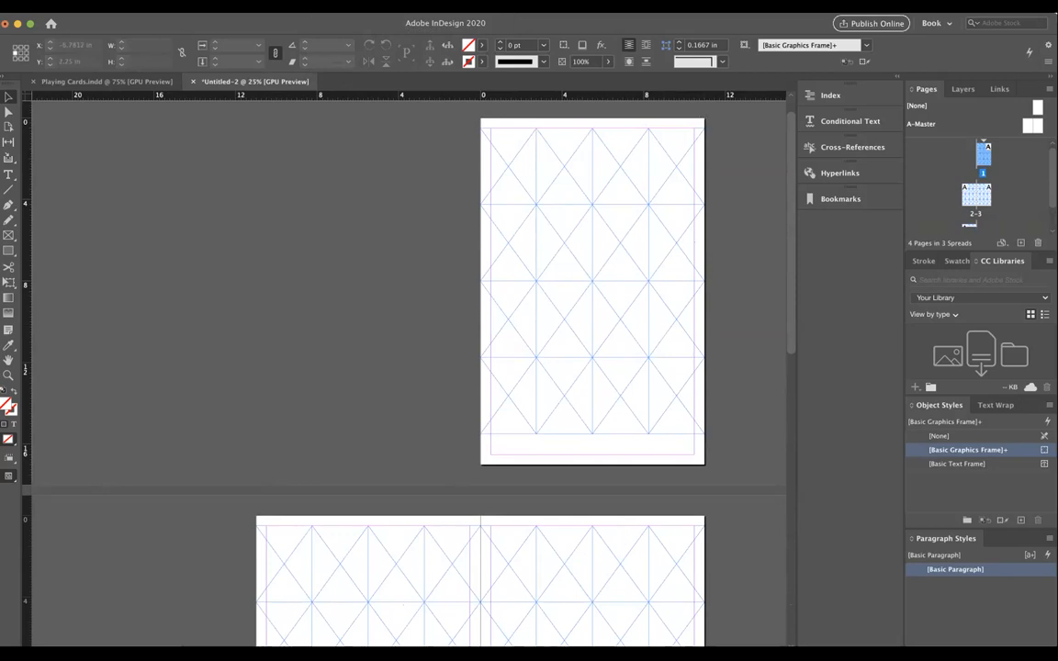
Place Playing Cards.pdf with Show Import Options enabled
click(37, 9)
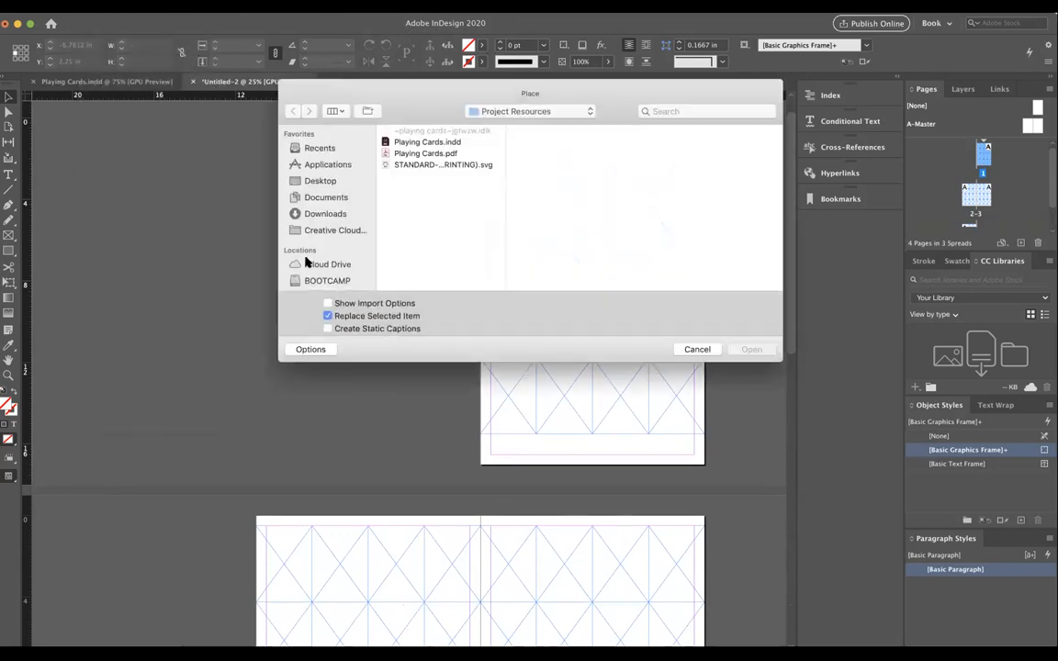
click(426, 154)
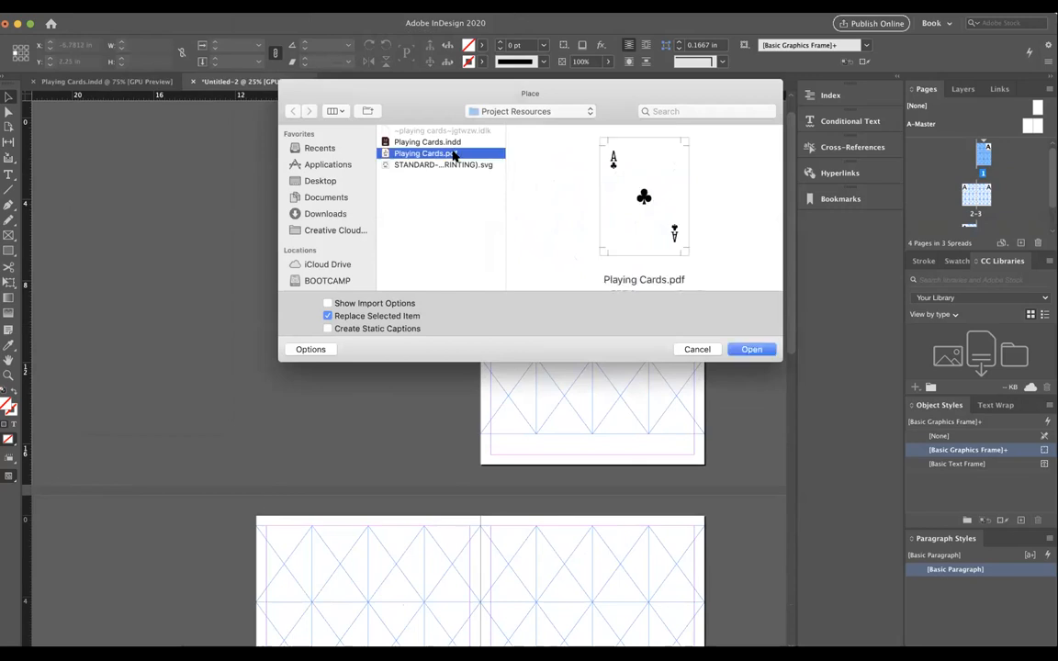
mouse_move(615, 309)
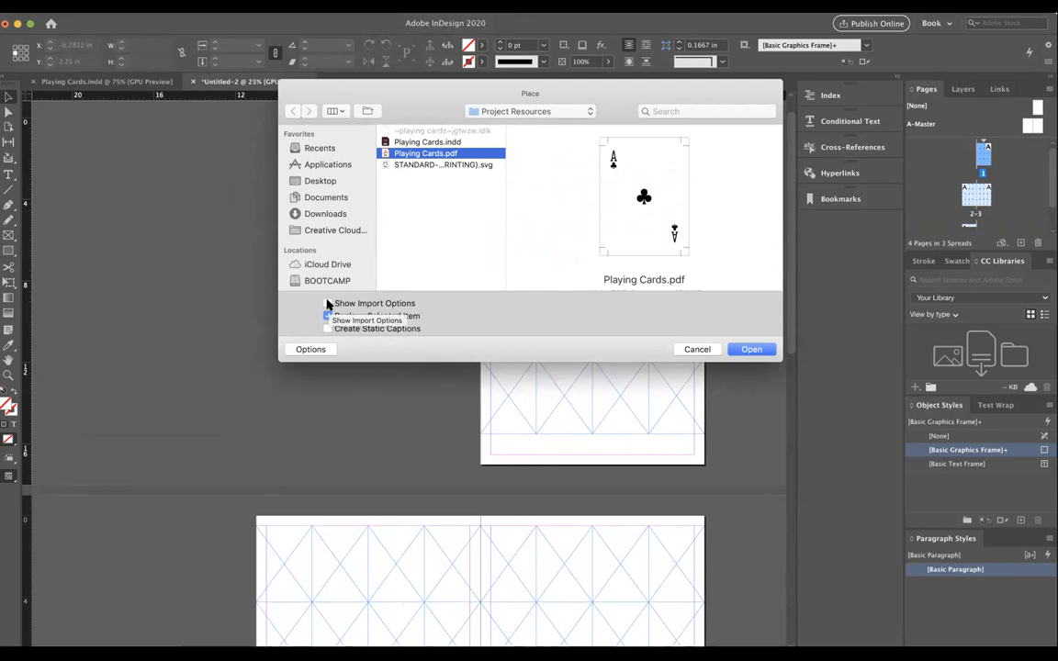
click(327, 303)
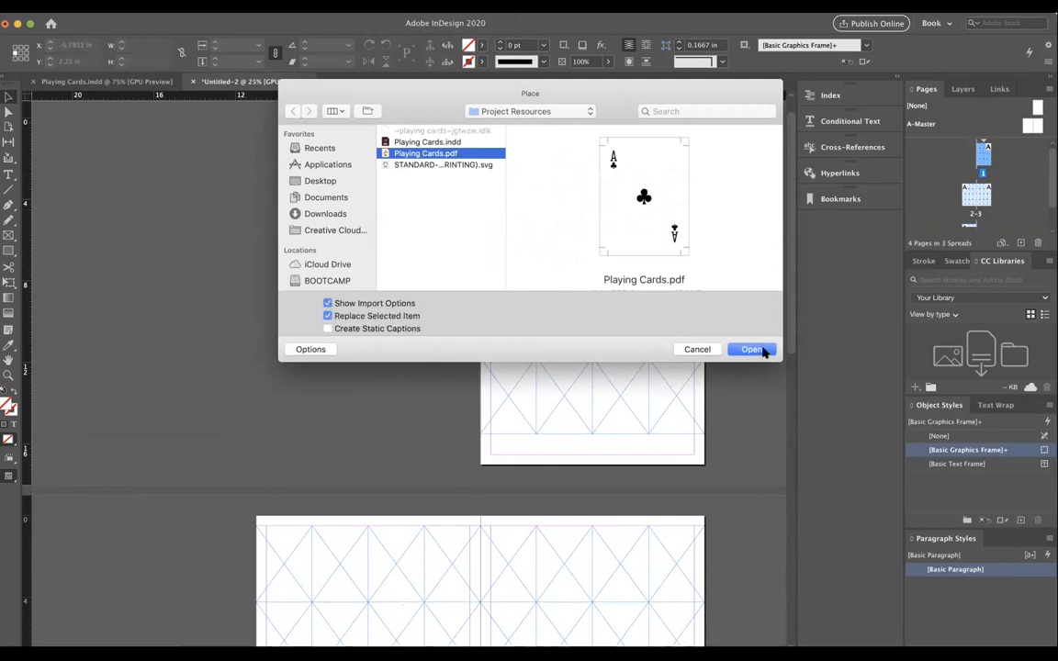
click(752, 349)
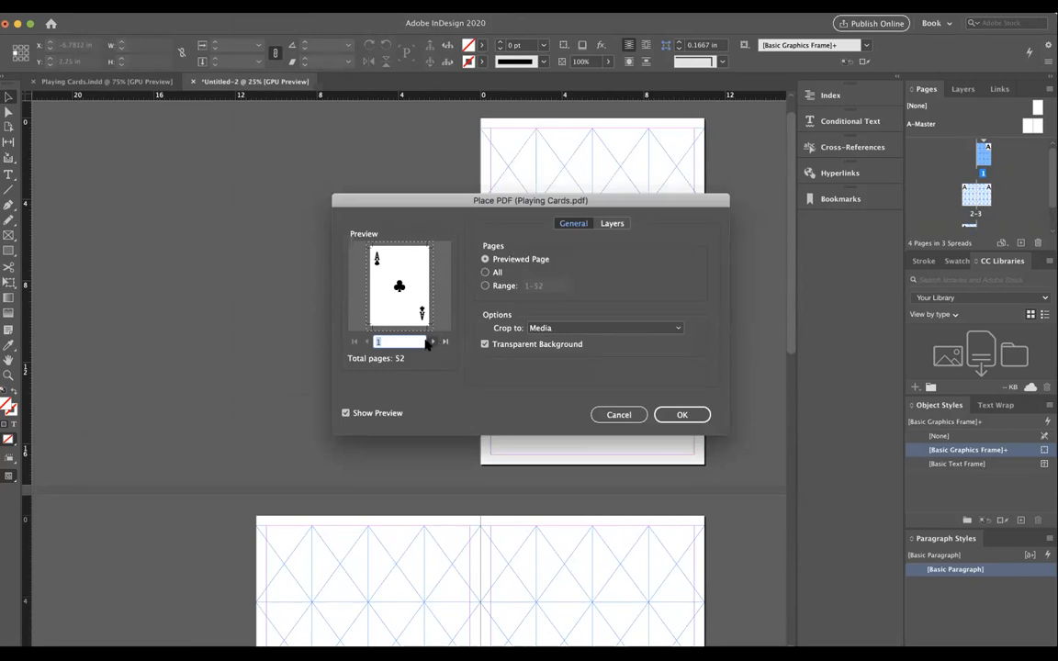
Browse the card previews, choose All 52 pages and confirm the import
click(432, 342)
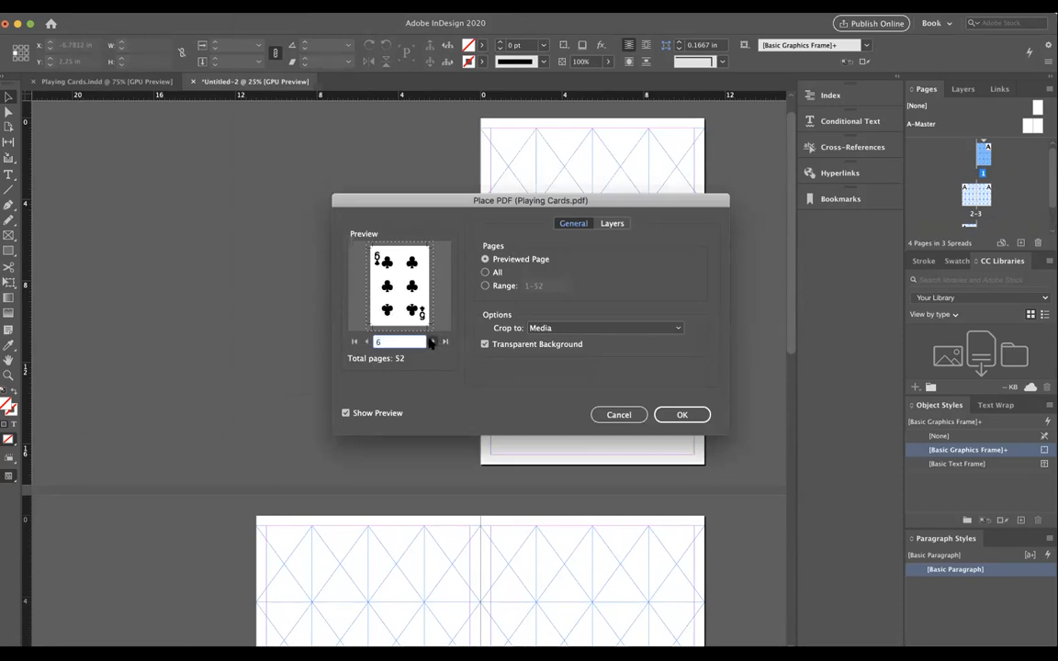
click(431, 342)
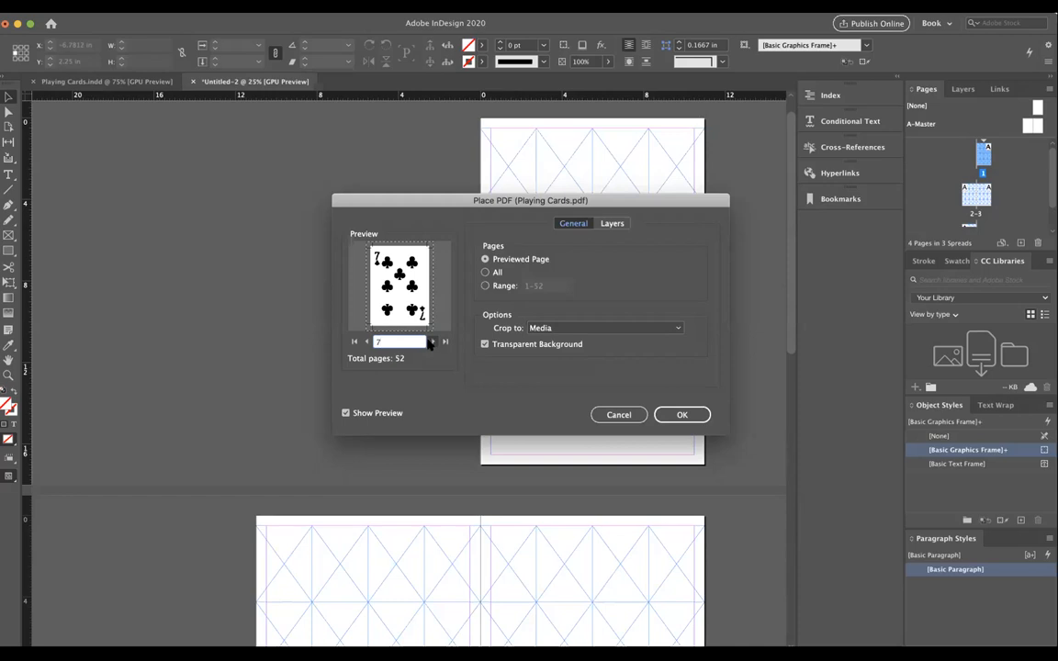
click(367, 342)
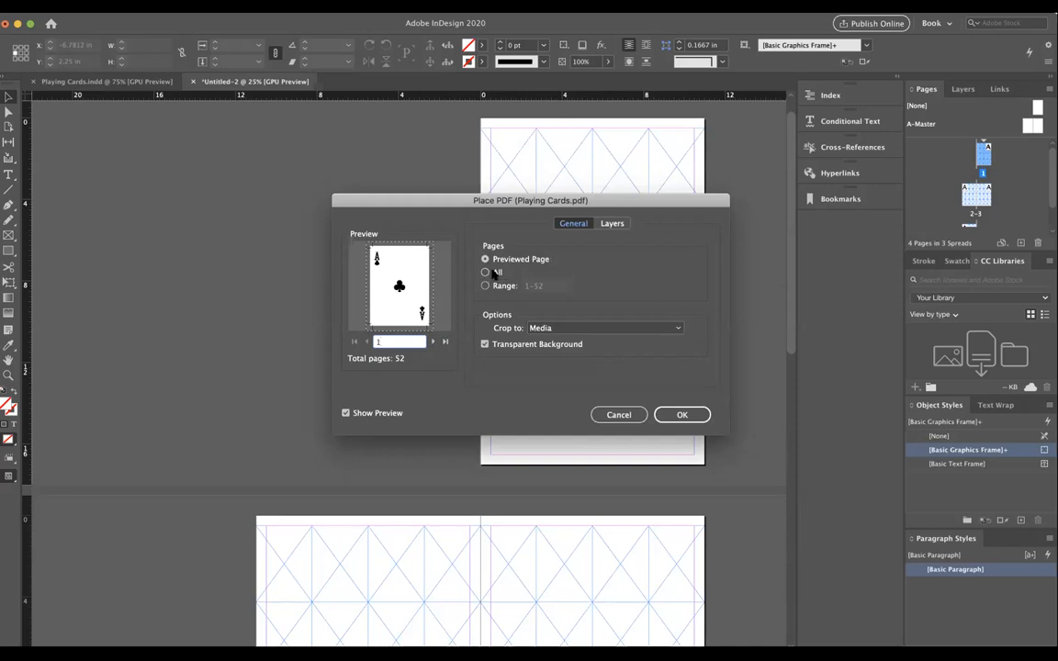
click(485, 272)
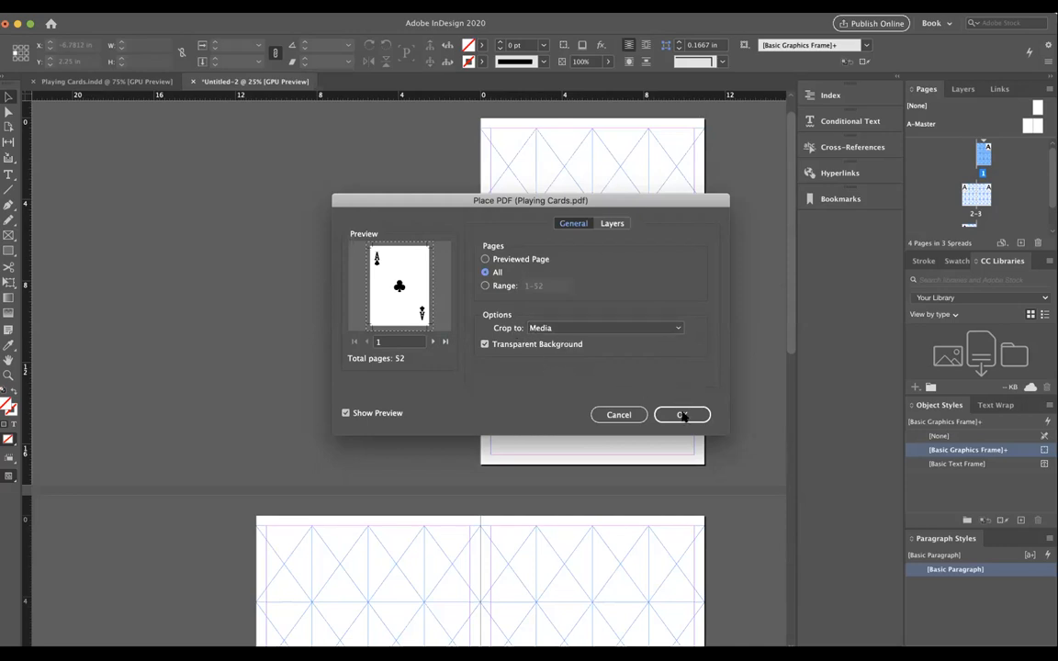
click(682, 415)
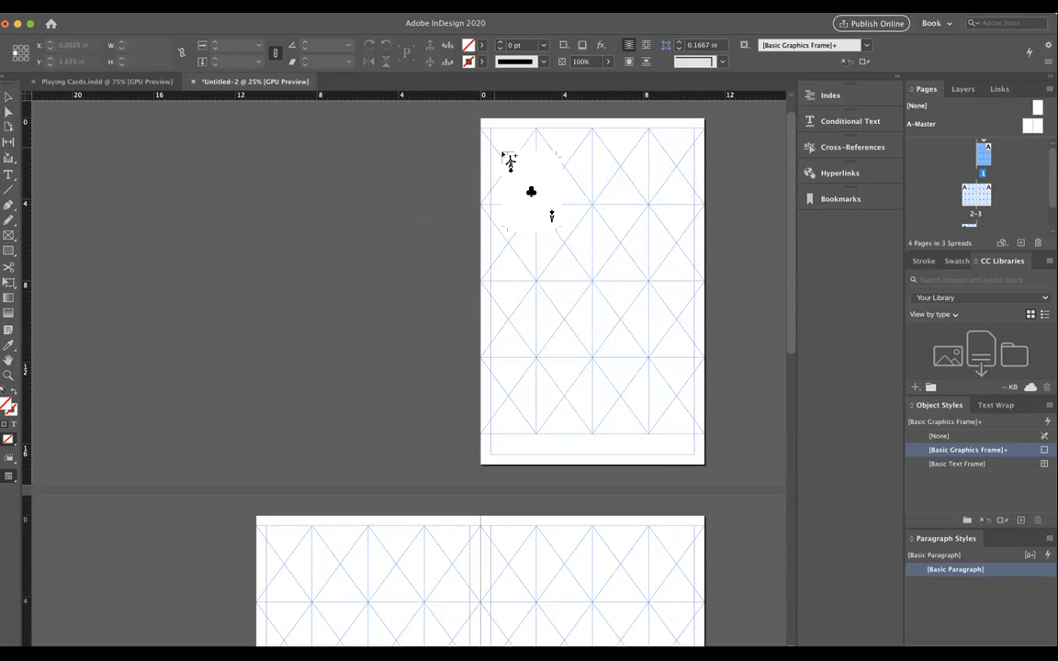